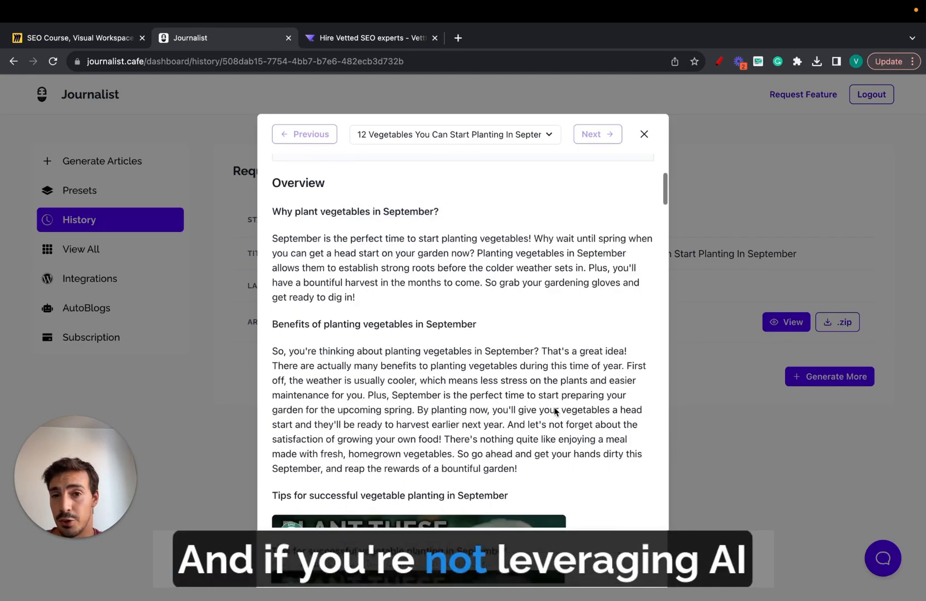
# Scroll through the September vegetables article, then bring up the SEO Course whiteboard.
pyautogui.scroll(-3)
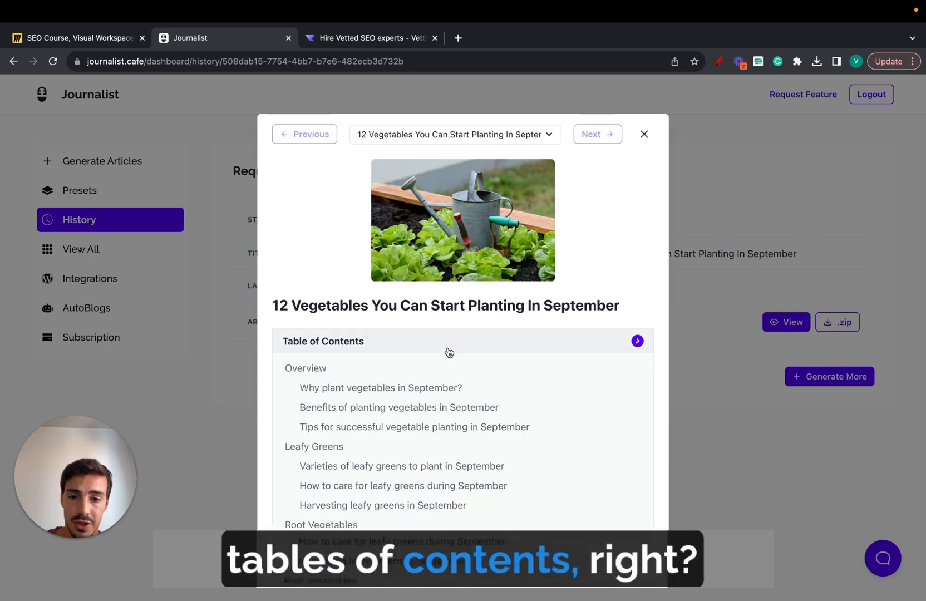
pyautogui.scroll(-3)
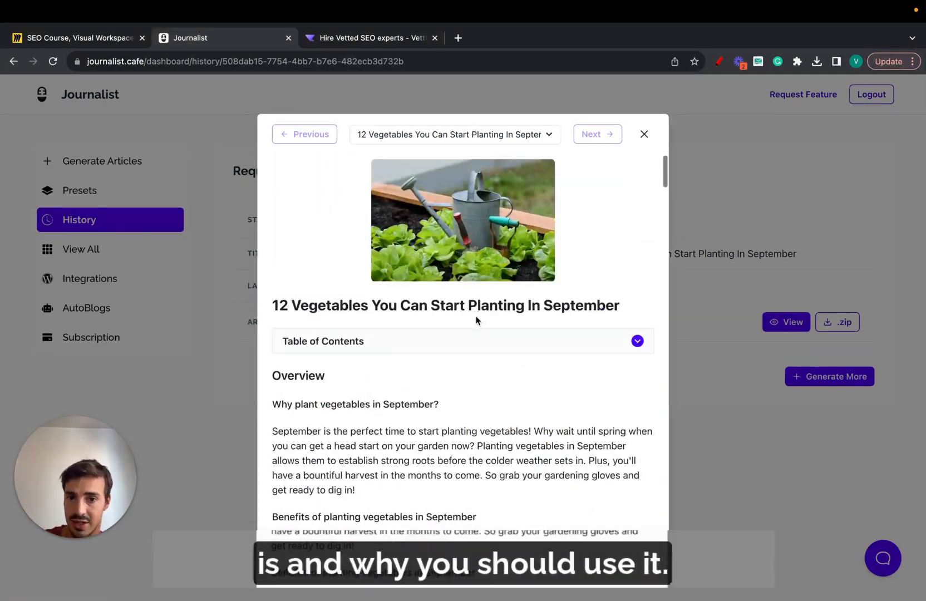
pyautogui.click(75, 38)
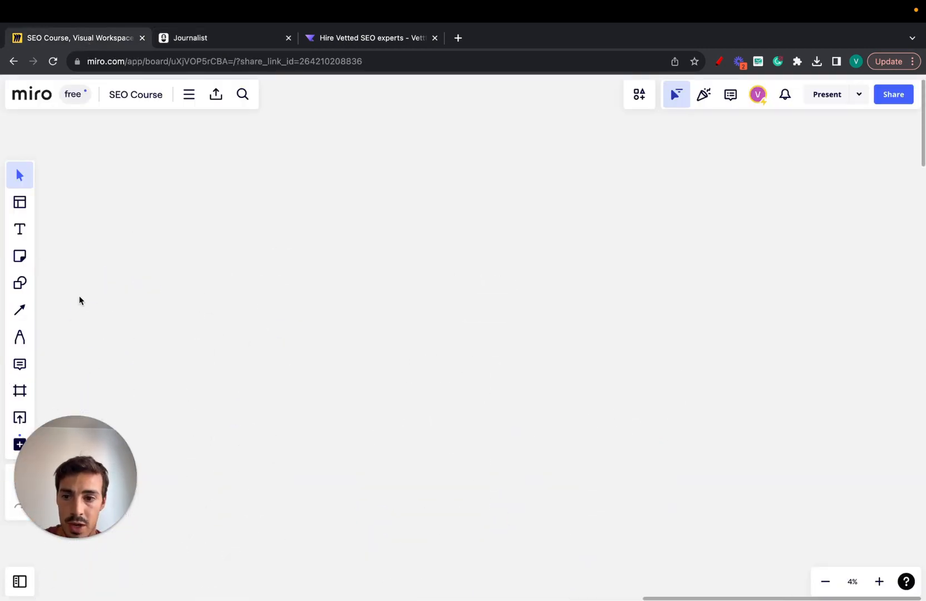
# Freehand-draw a blue staircase topped with a dollar sign, plus dots, on the Miro board.
pyautogui.click(19, 337)
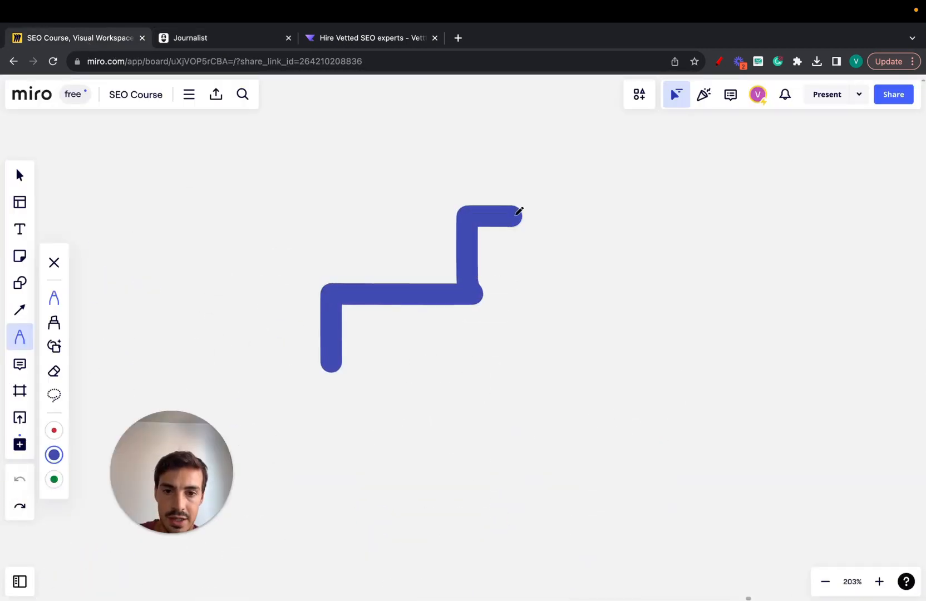
pyautogui.scroll(-3)
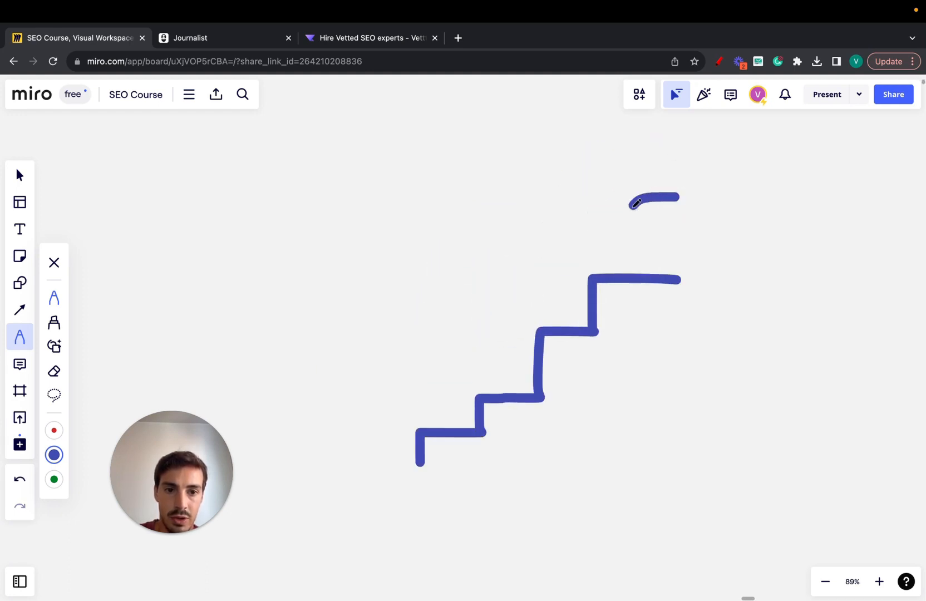
pyautogui.moveTo(653, 198); pyautogui.dragTo(653, 245)
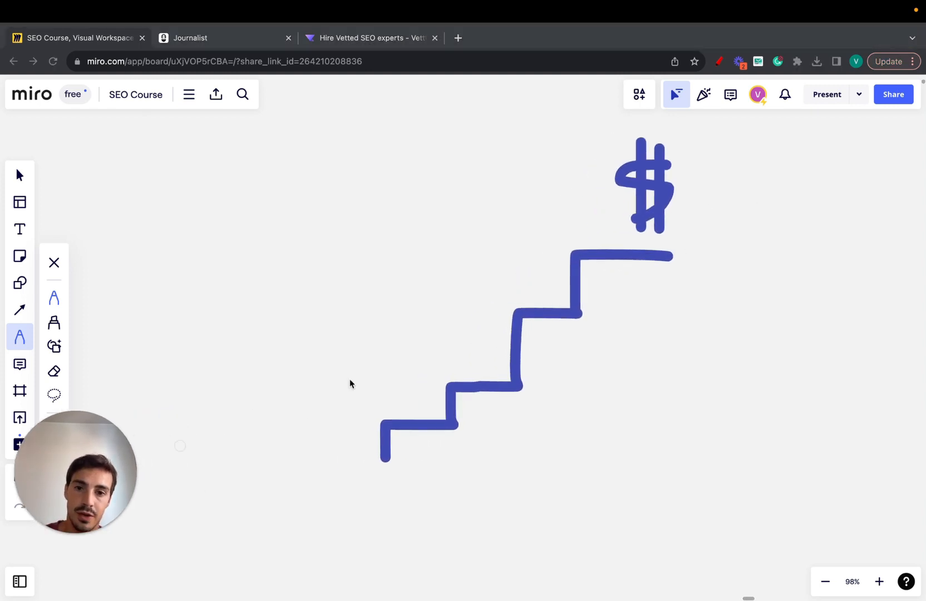
pyautogui.moveTo(340, 462)
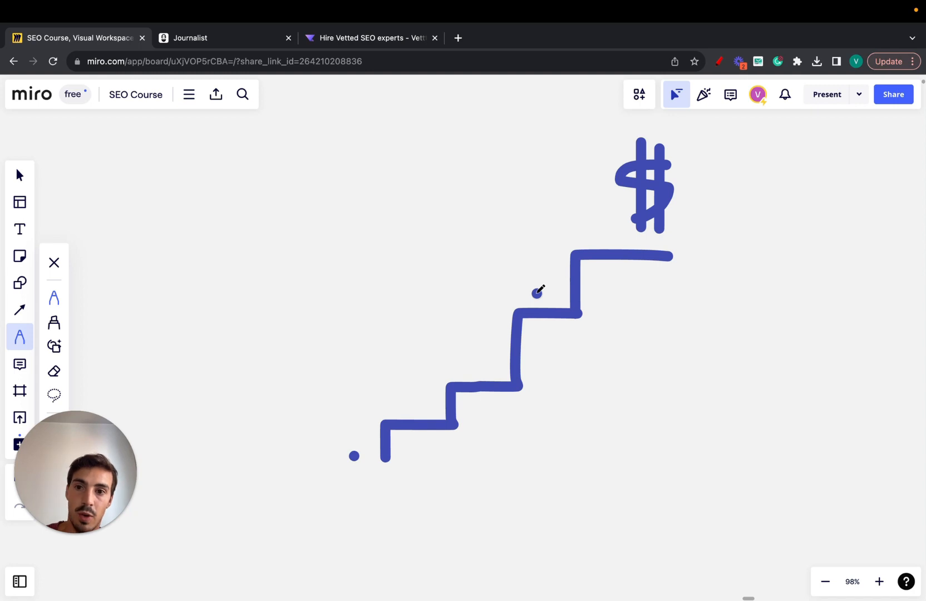
pyautogui.click(225, 38)
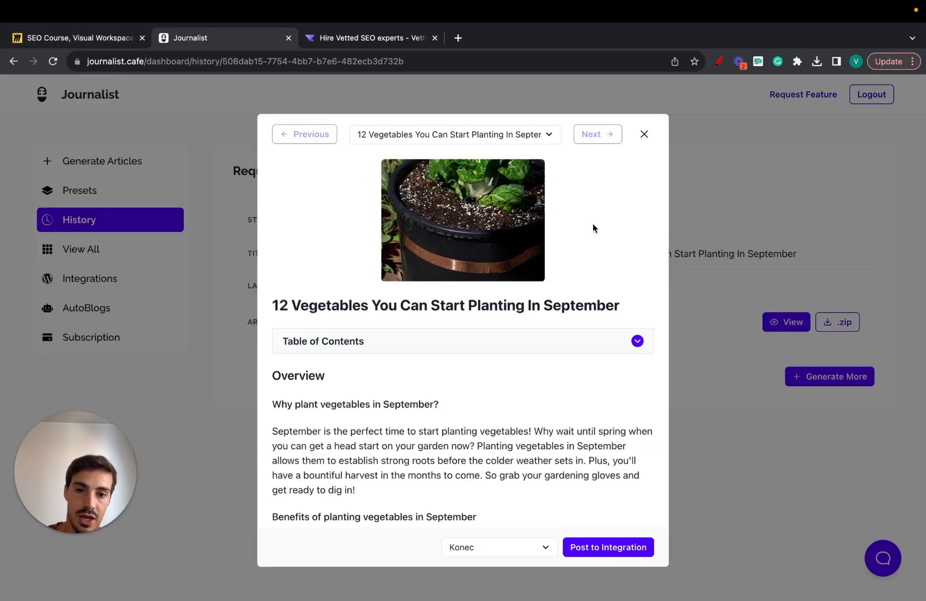
# Scroll further down the September vegetables article.
pyautogui.scroll(-3)
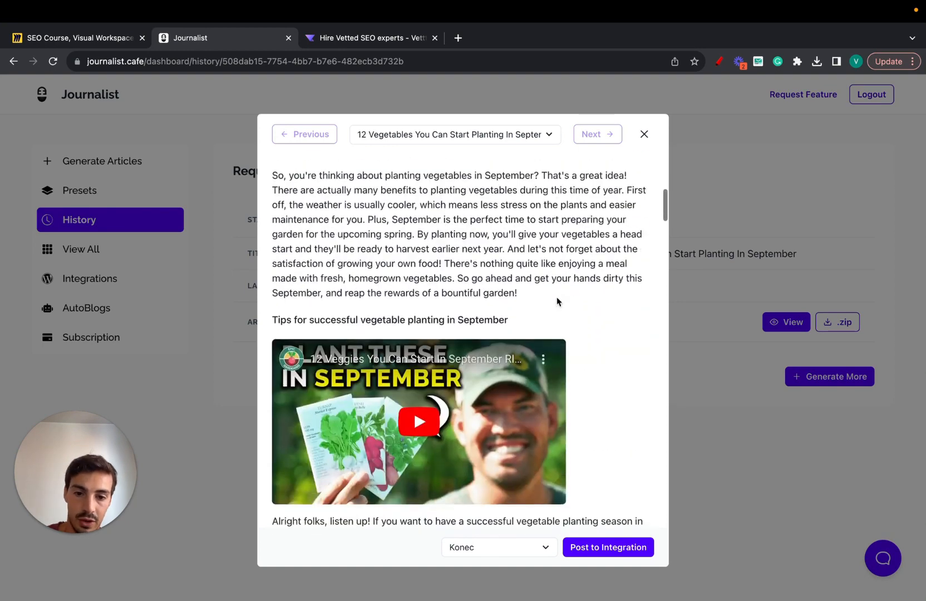
pyautogui.scroll(-3)
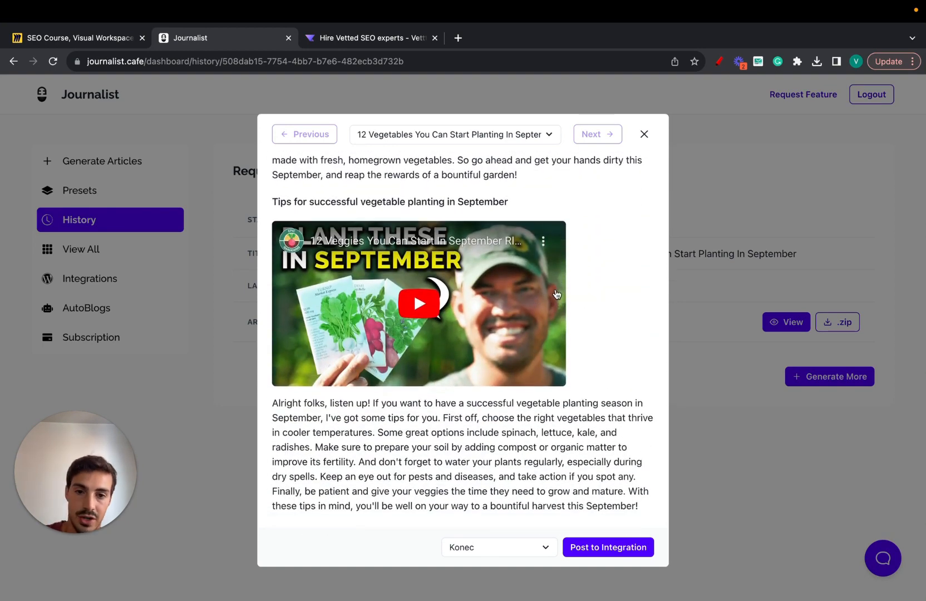
pyautogui.moveTo(597, 281)
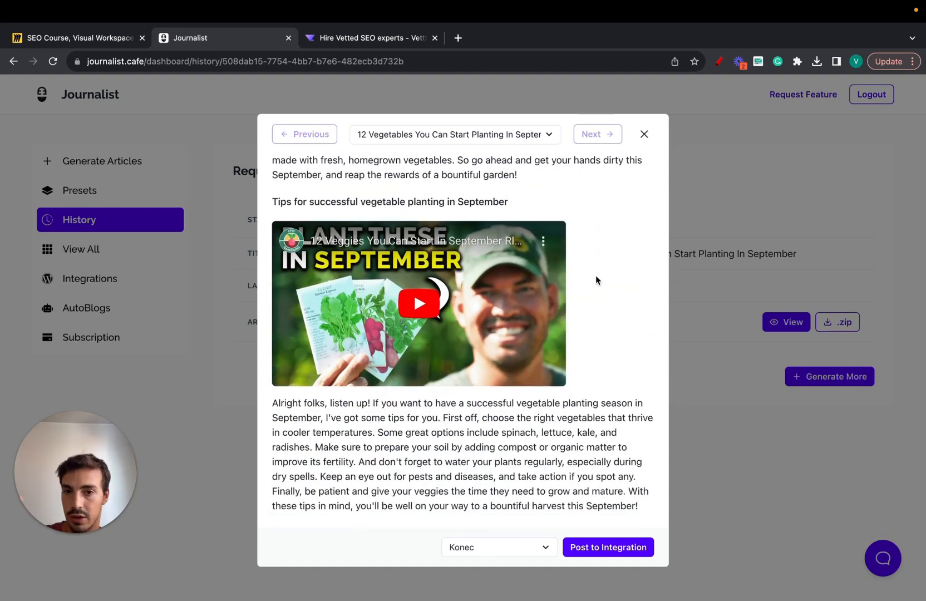
pyautogui.scroll(-3)
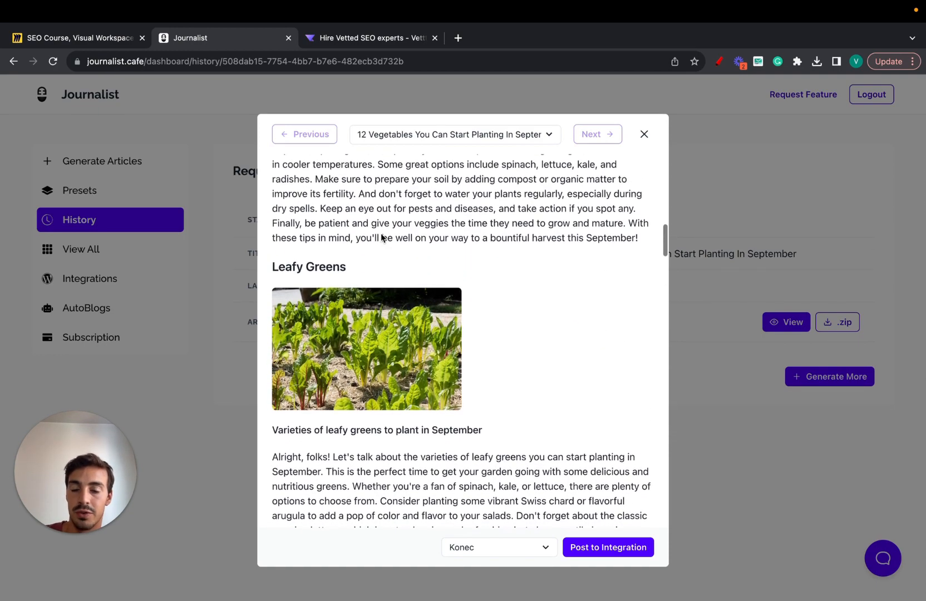
pyautogui.scroll(-3)
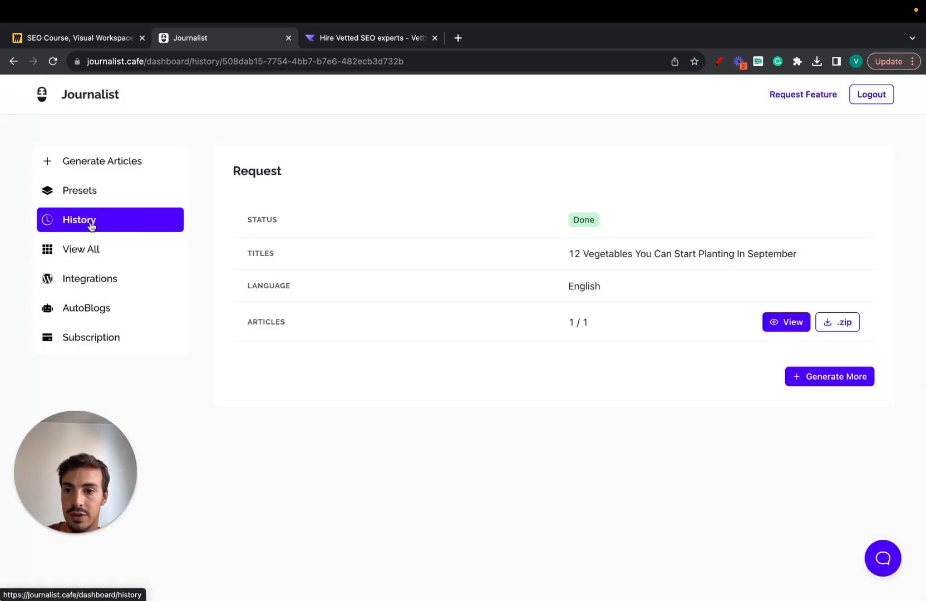
# Open the five-article garden request from History and read its September vegetables article.
pyautogui.click(79, 220)
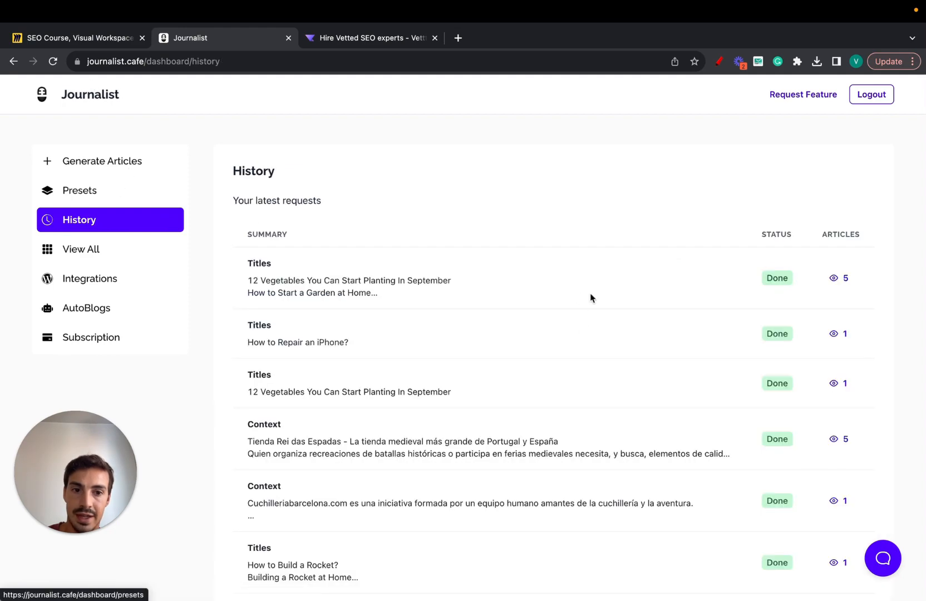
pyautogui.click(349, 278)
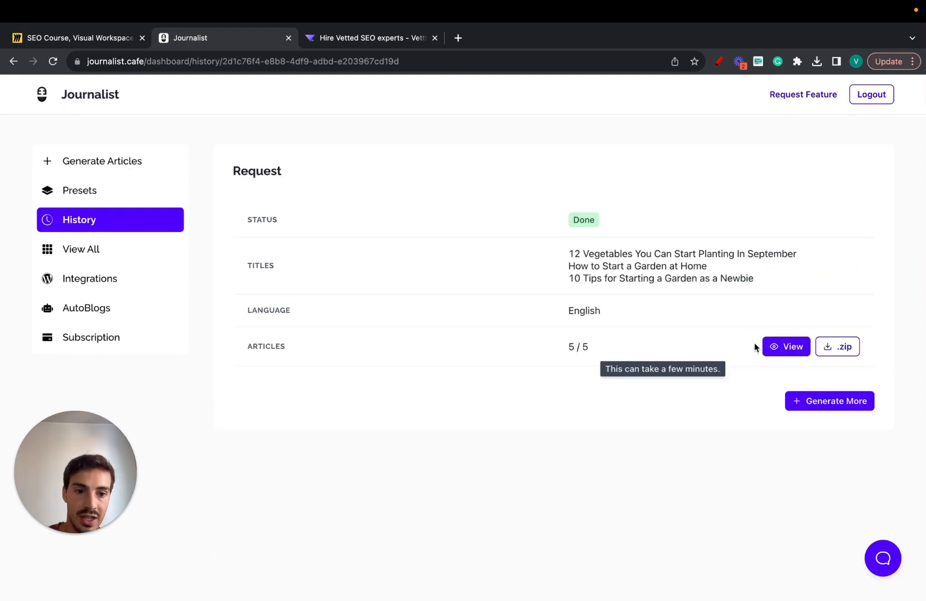
pyautogui.click(786, 346)
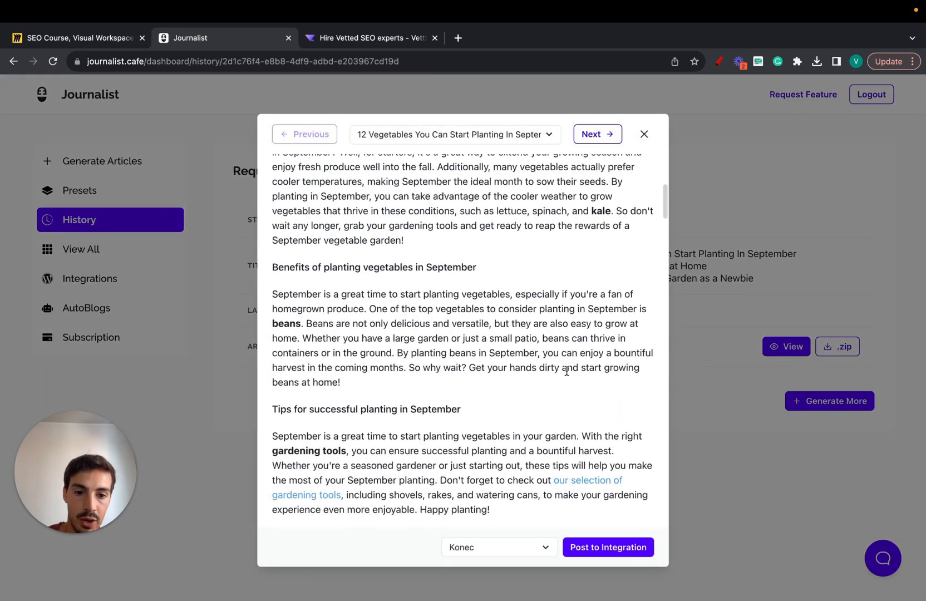
pyautogui.scroll(-3)
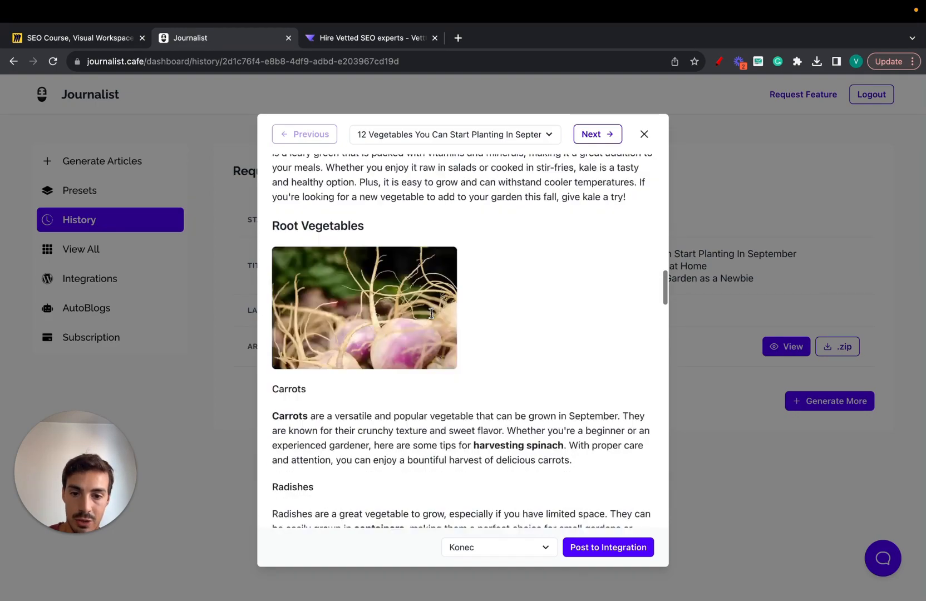
pyautogui.scroll(-3)
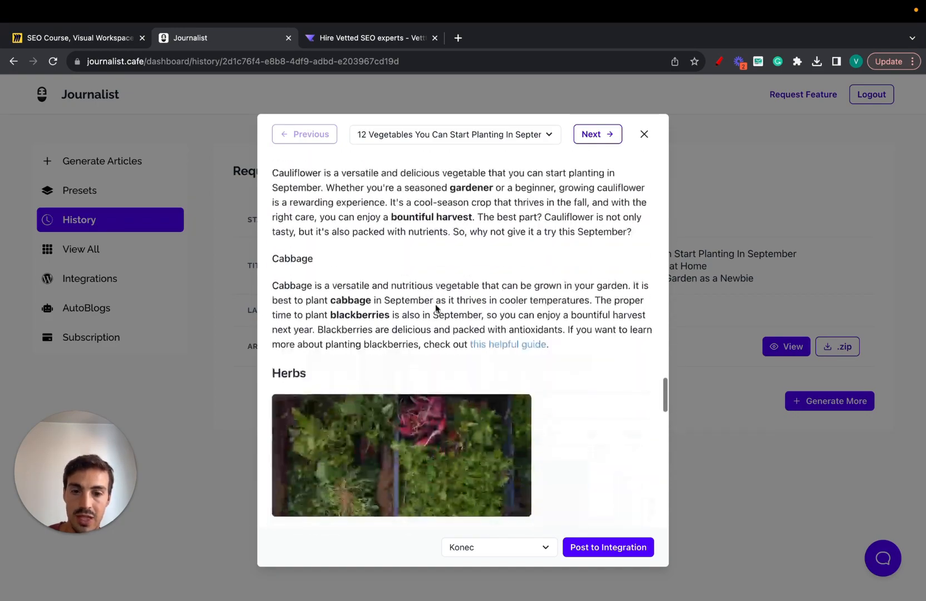
pyautogui.scroll(-3)
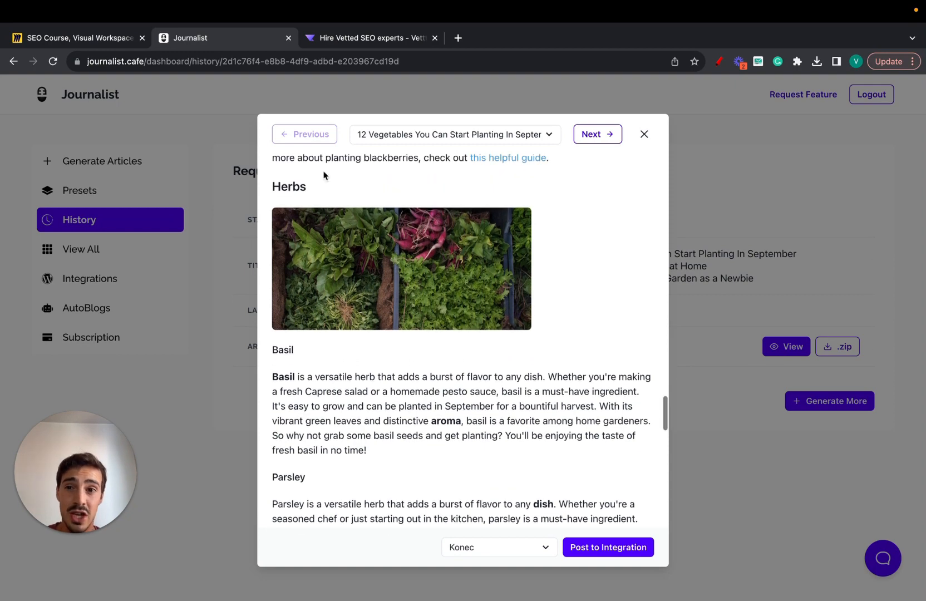
pyautogui.click(76, 37)
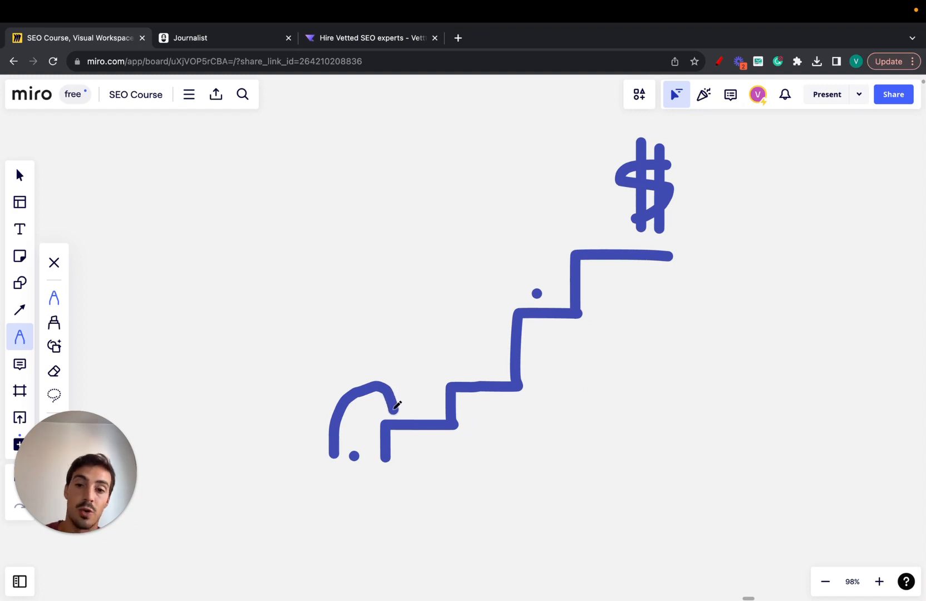
# Sketch a blue figure climbing the staircase toward the dollar sign.
pyautogui.moveTo(393, 405); pyautogui.dragTo(425, 393)
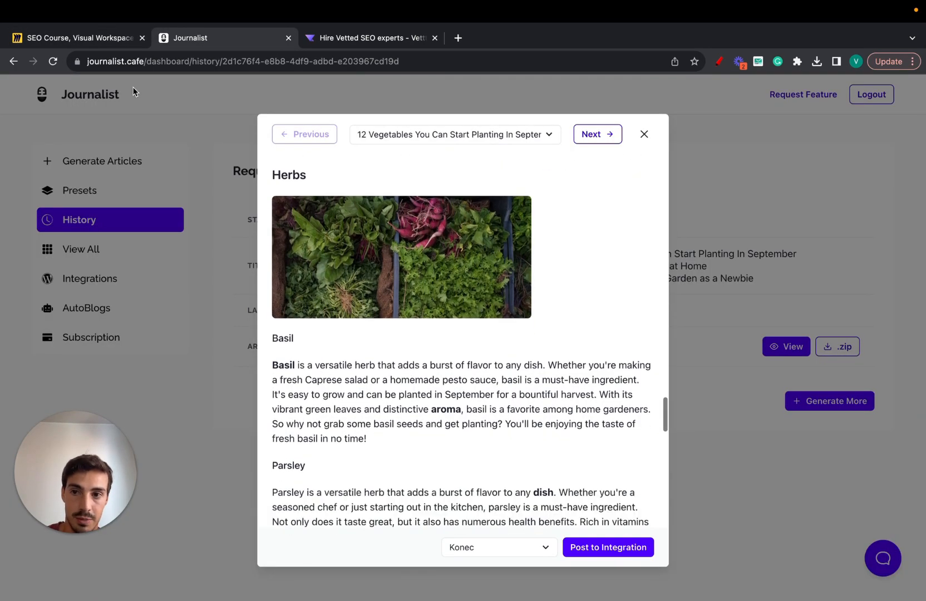
pyautogui.click(77, 37)
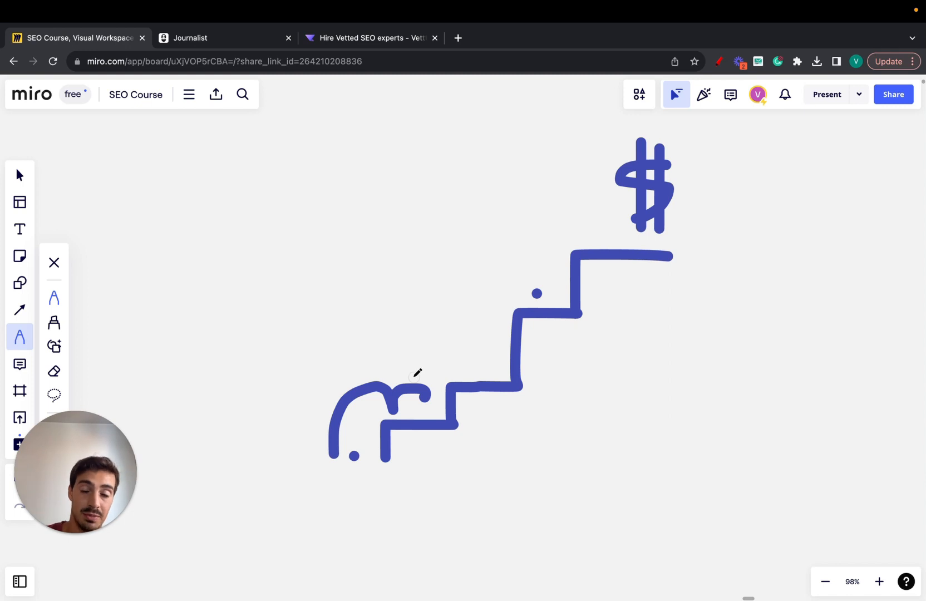
pyautogui.moveTo(419, 389); pyautogui.dragTo(466, 366)
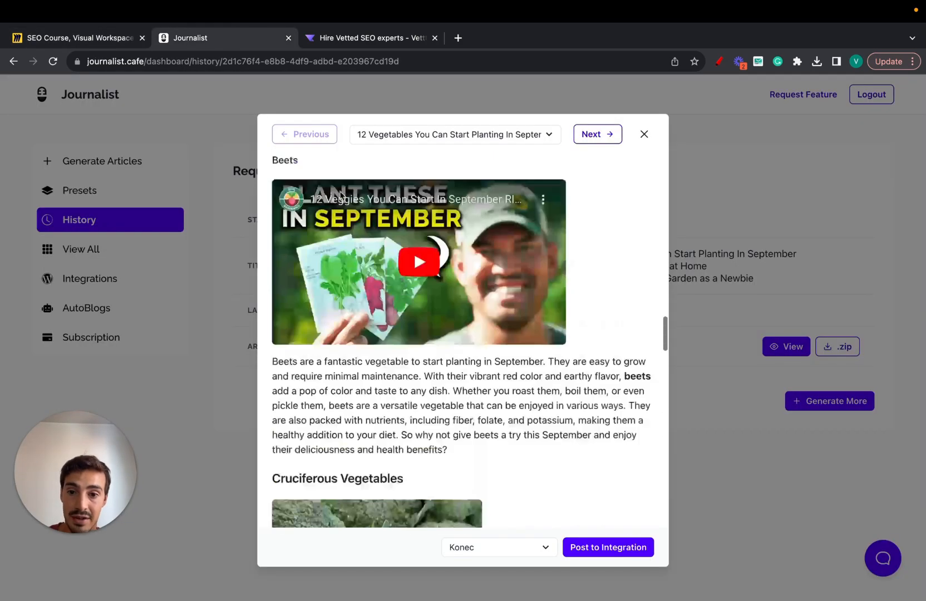
pyautogui.click(77, 38)
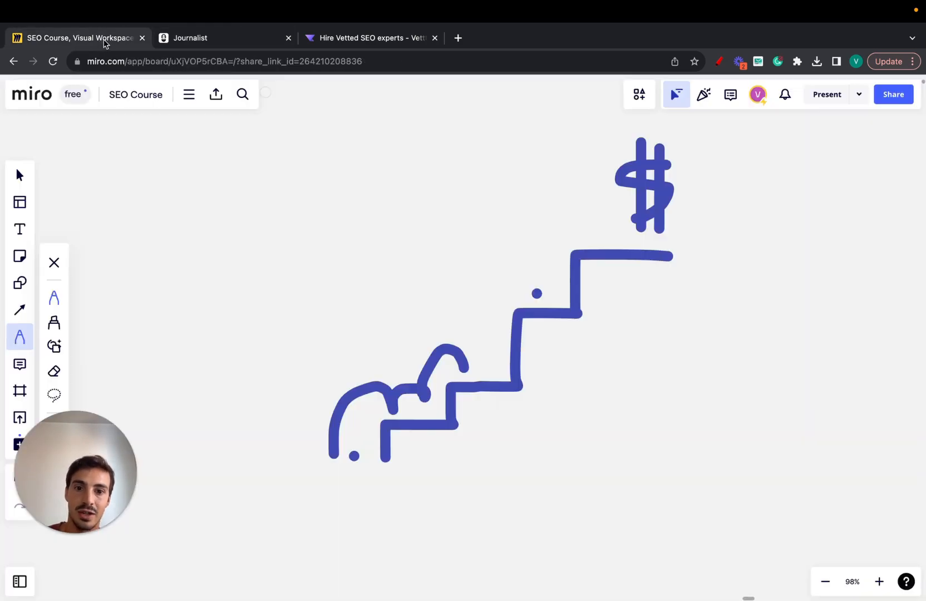
pyautogui.moveTo(467, 369); pyautogui.dragTo(487, 310)
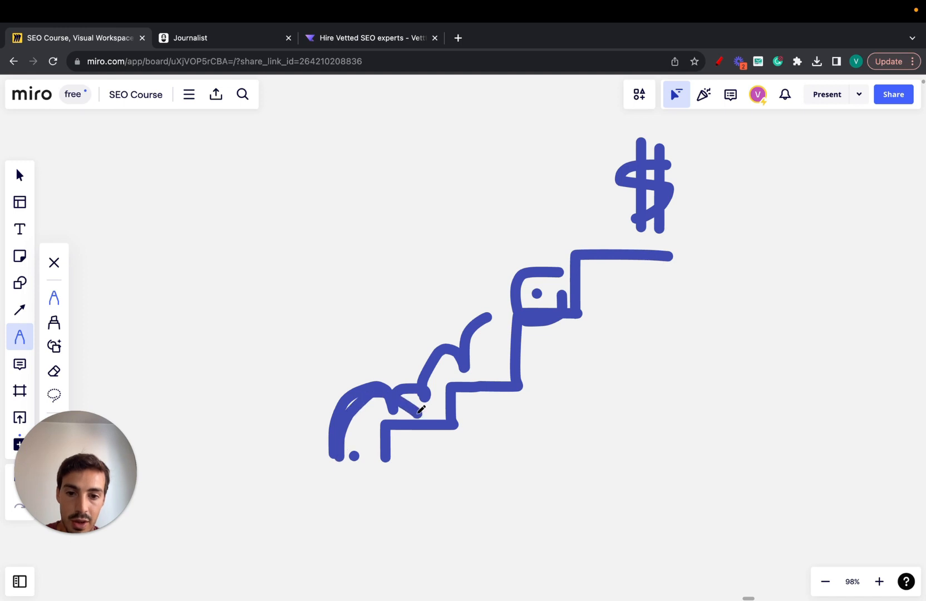
pyautogui.moveTo(413, 410); pyautogui.dragTo(552, 206)
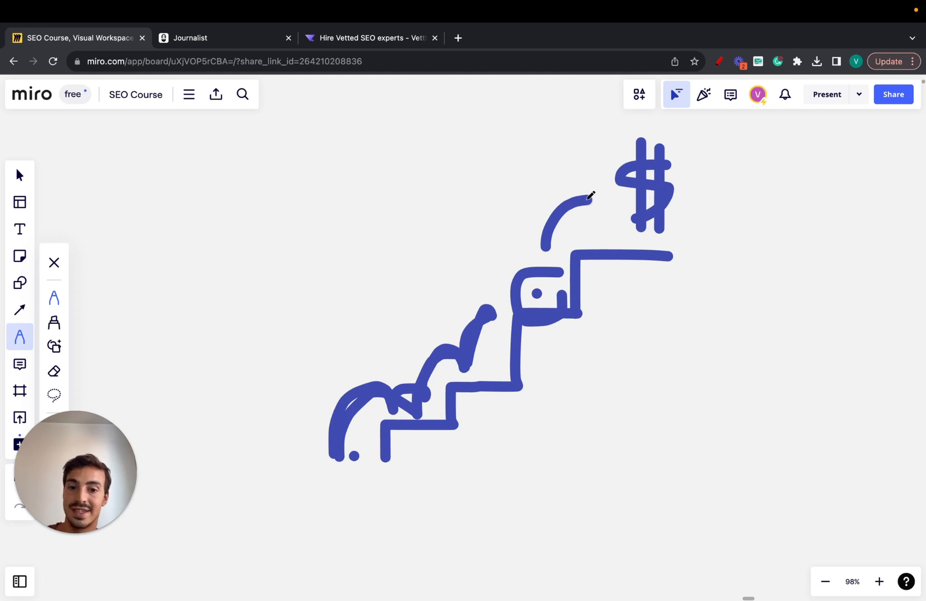
pyautogui.moveTo(591, 194); pyautogui.dragTo(337, 511)
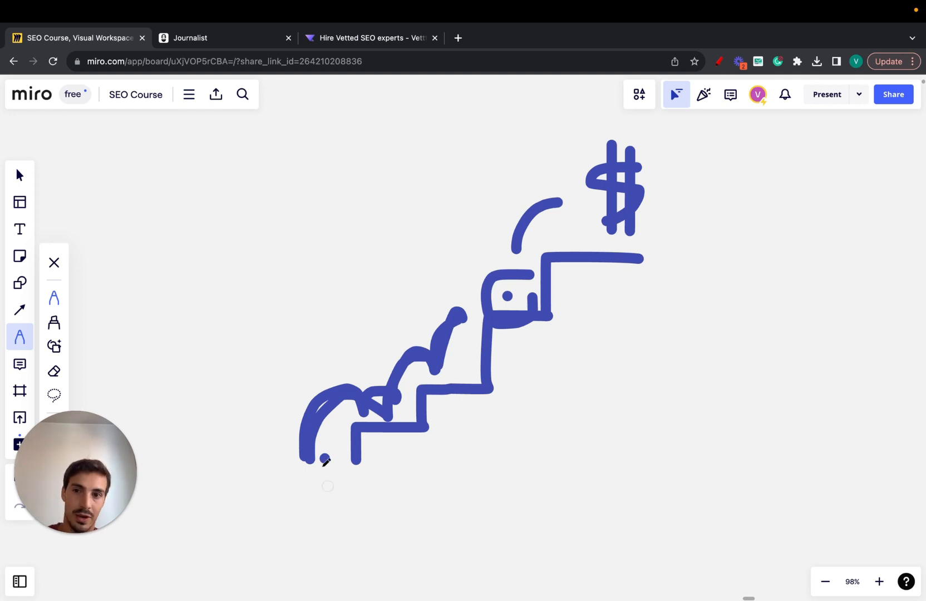
pyautogui.click(224, 38)
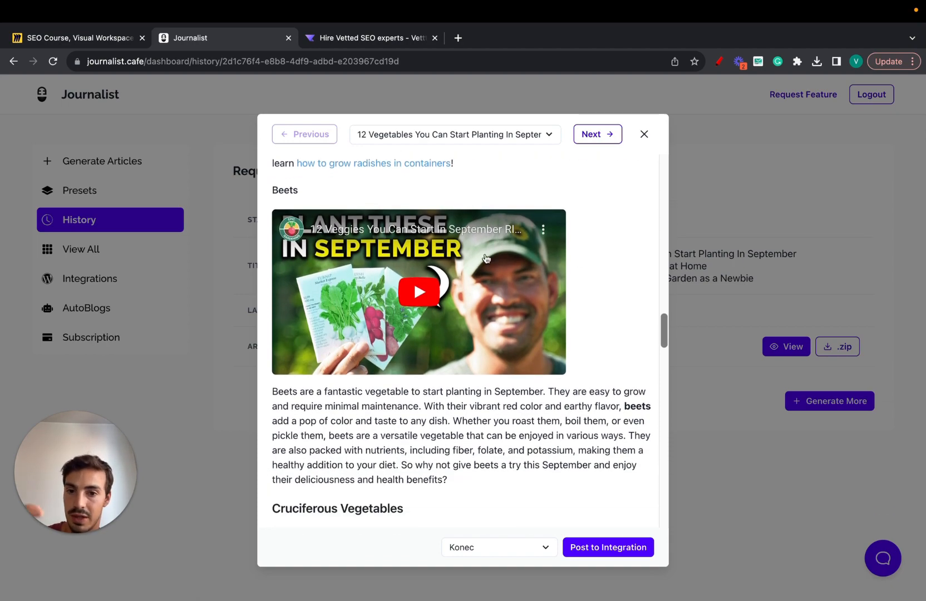
# Browse to the next garden article with Next, then close the article viewer.
pyautogui.scroll(-3)
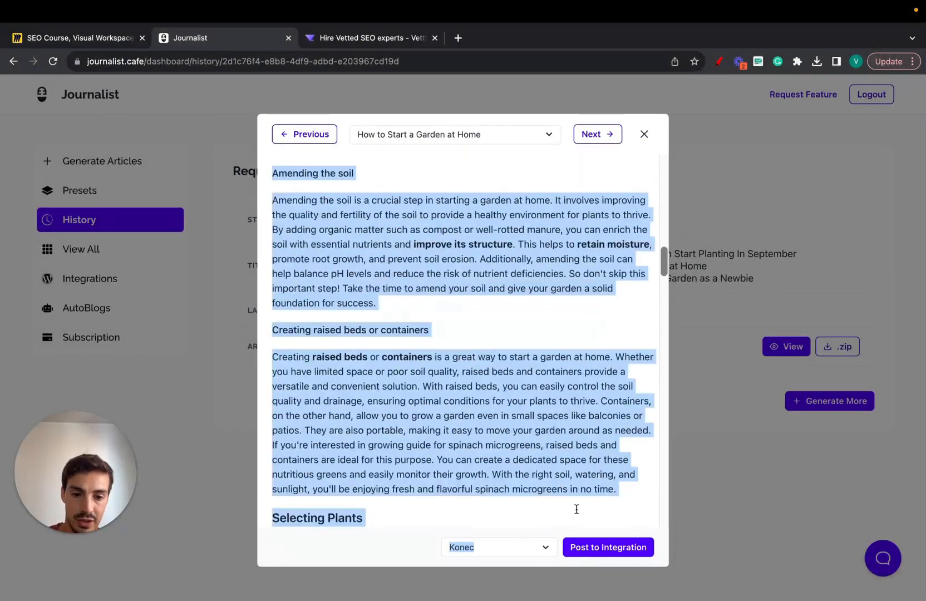
pyautogui.click(591, 468)
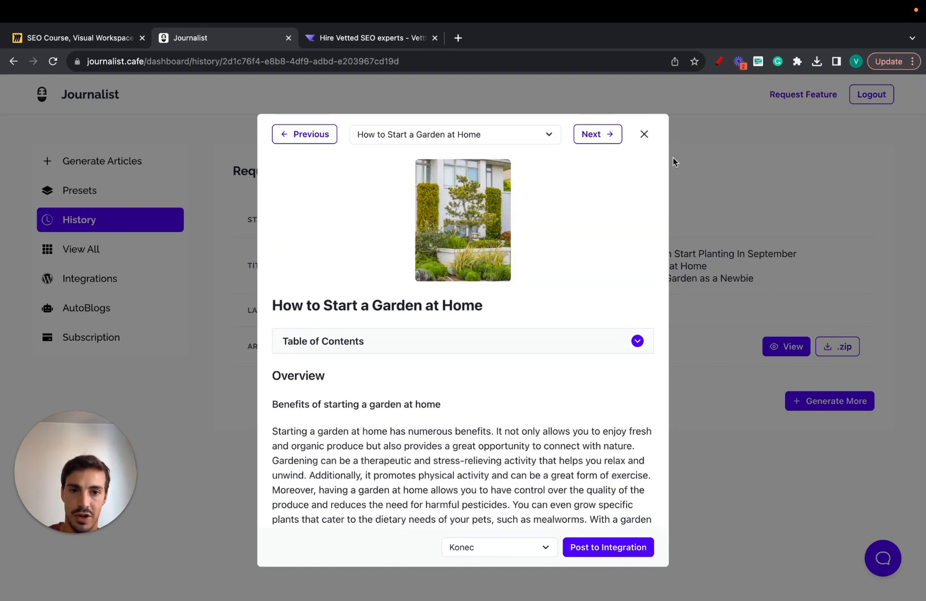
pyautogui.click(644, 134)
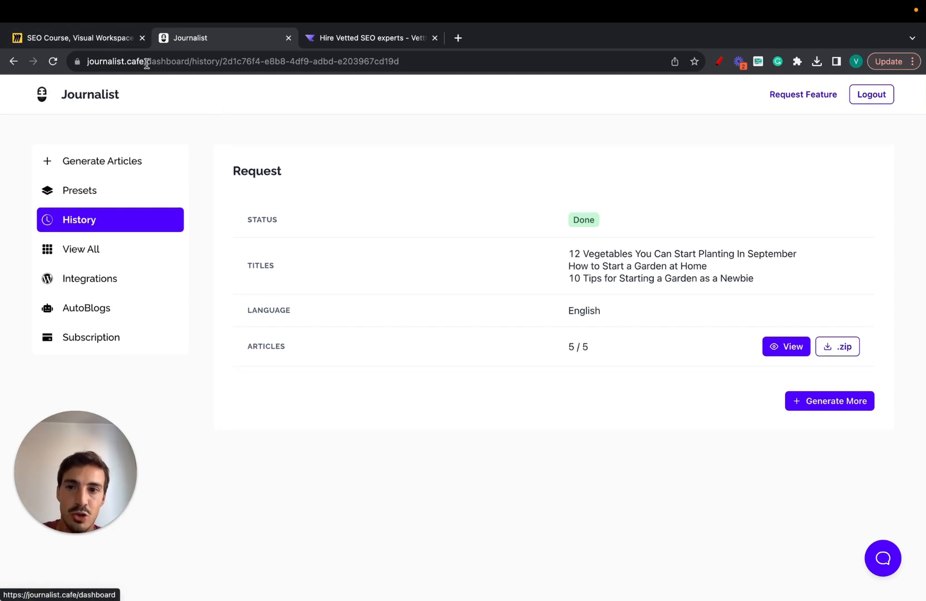
pyautogui.click(76, 38)
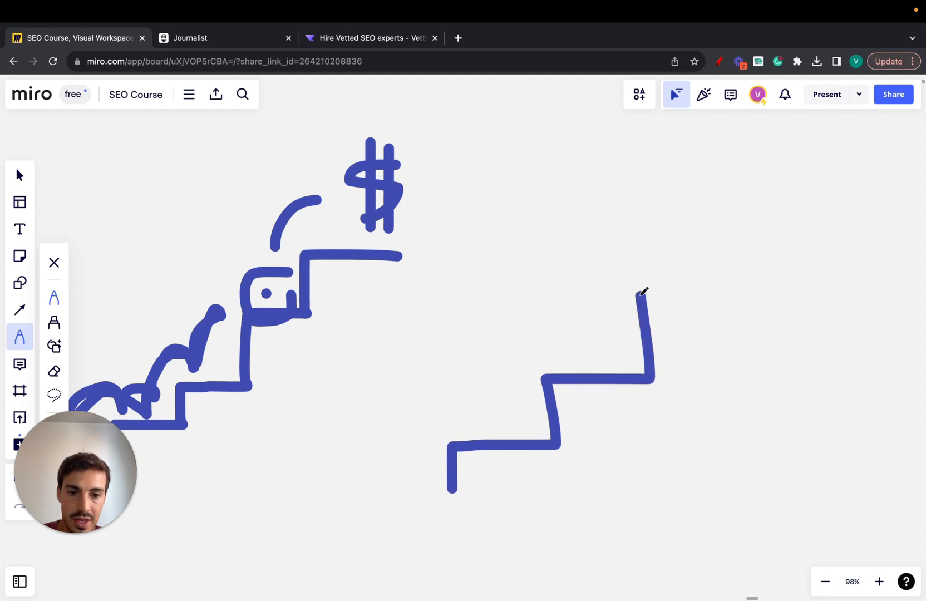
# Draw taller steps rising right, a short base stroke, and a large arc figure.
pyautogui.moveTo(641, 295); pyautogui.dragTo(848, 177)
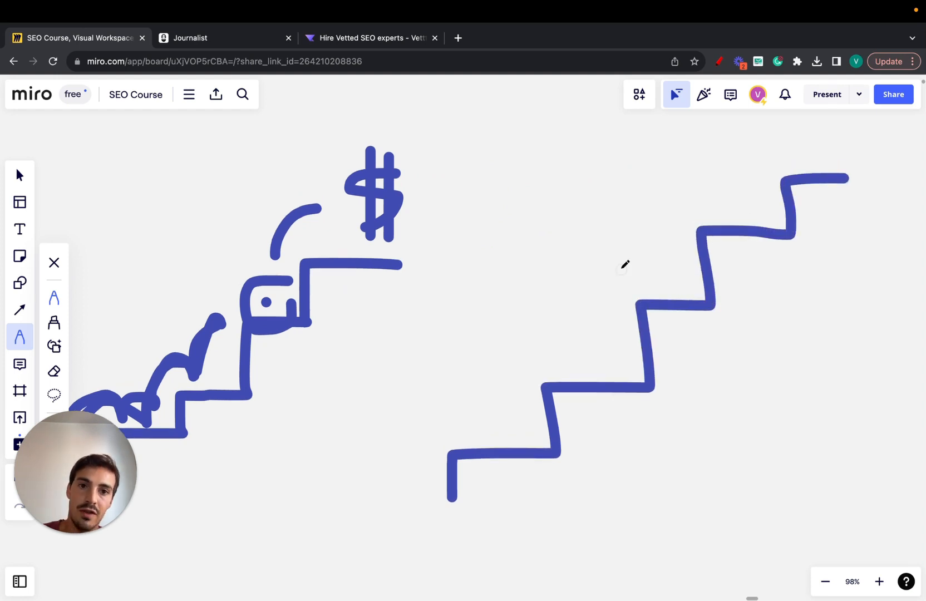
pyautogui.moveTo(371, 501); pyautogui.dragTo(433, 496)
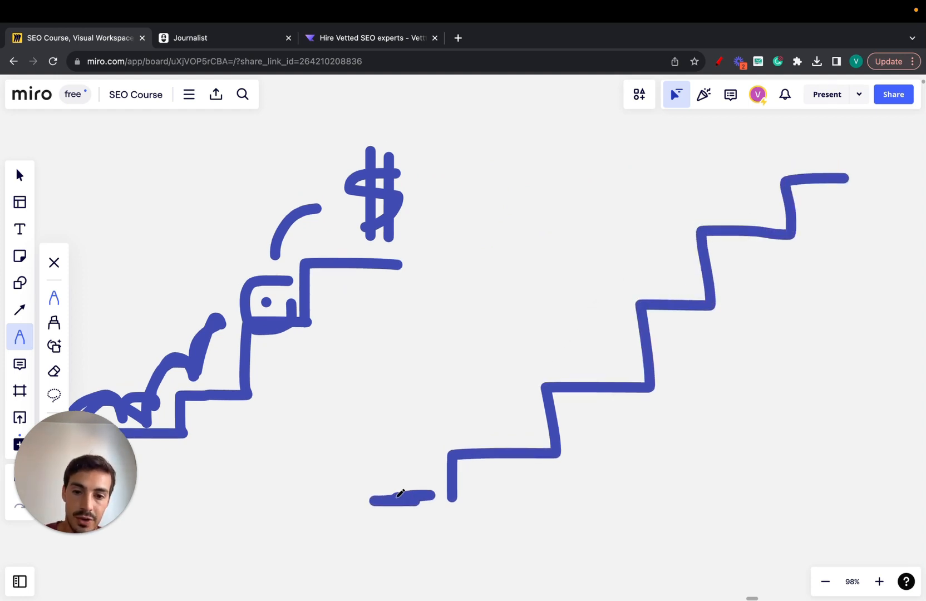
pyautogui.moveTo(389, 496); pyautogui.dragTo(662, 292)
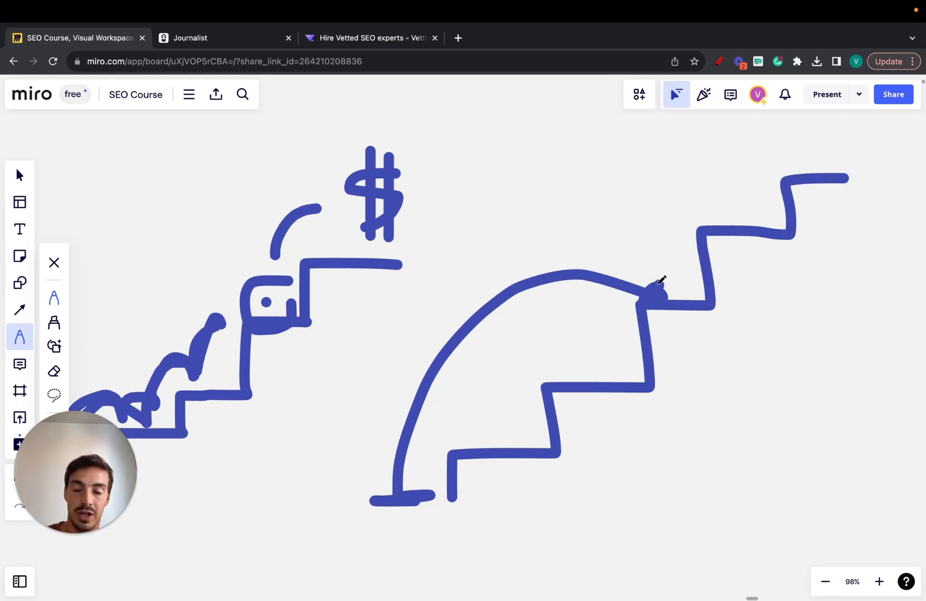
pyautogui.moveTo(633, 254)
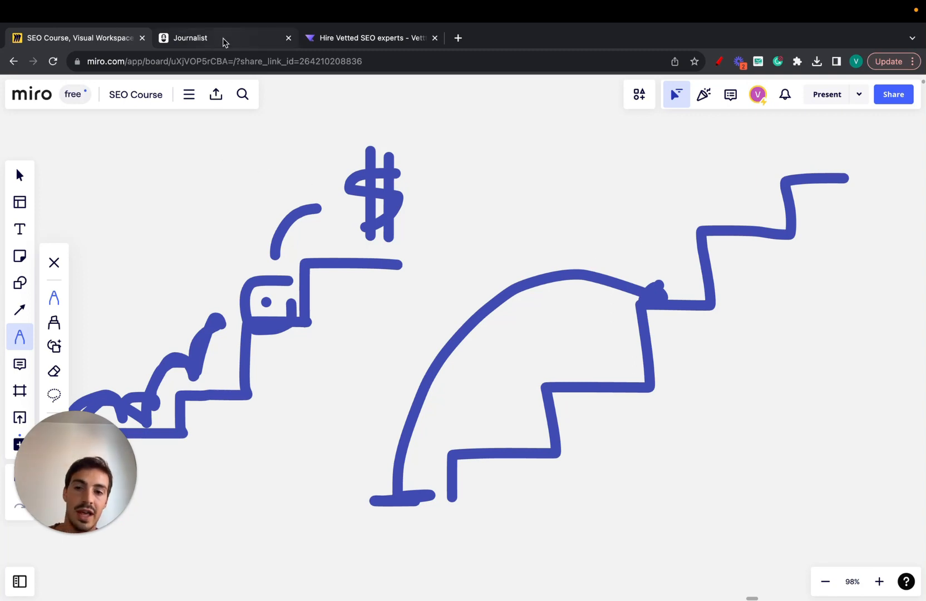
# View 'How to Start a Garden at Home' and scroll to Planting and Caring for Plants.
pyautogui.click(190, 38)
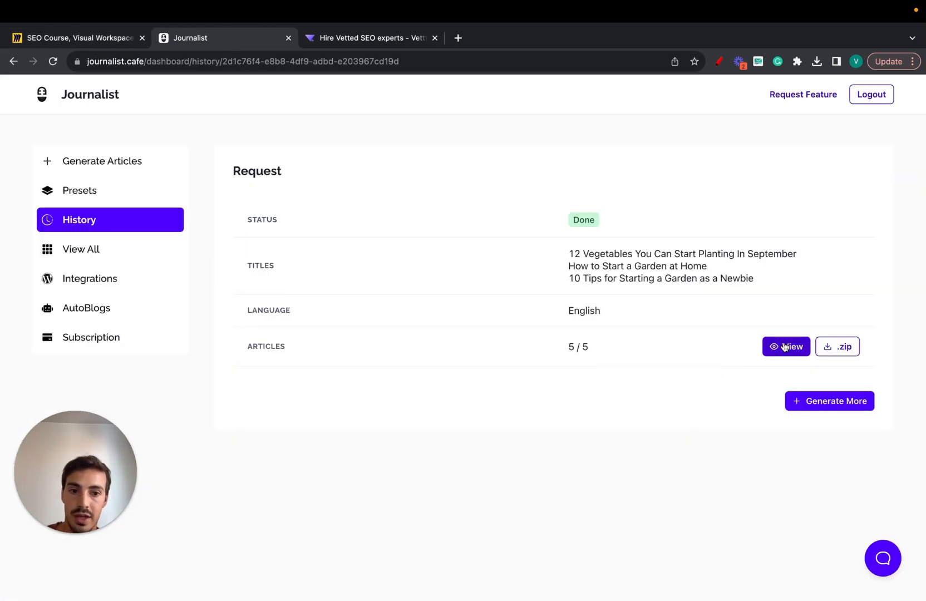
pyautogui.click(785, 347)
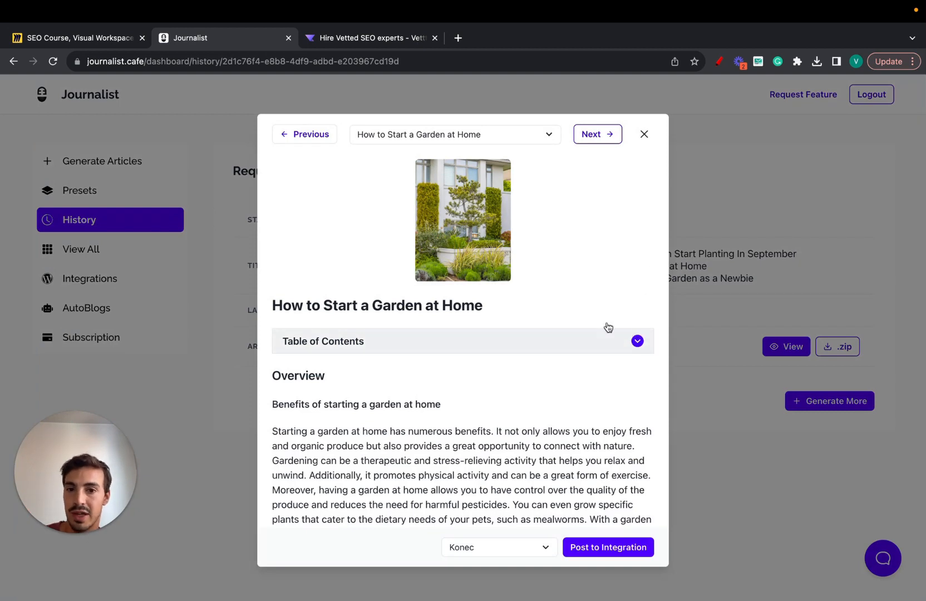
pyautogui.moveTo(611, 284)
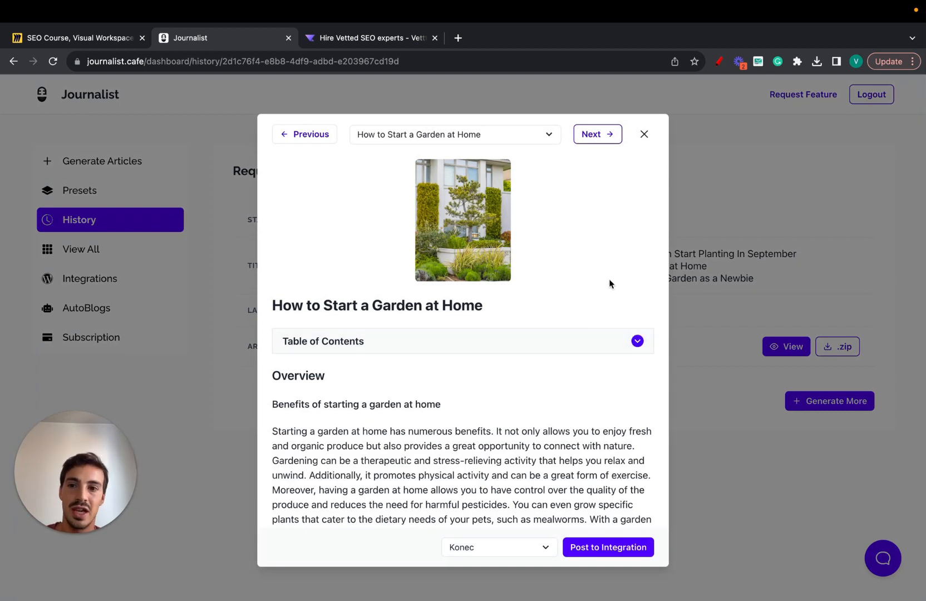
pyautogui.moveTo(611, 199)
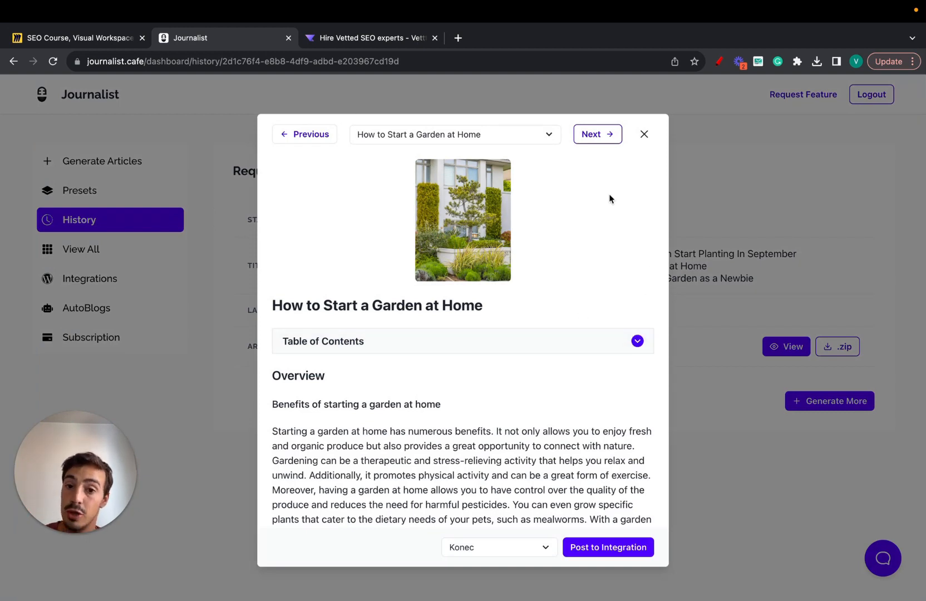
pyautogui.scroll(-3)
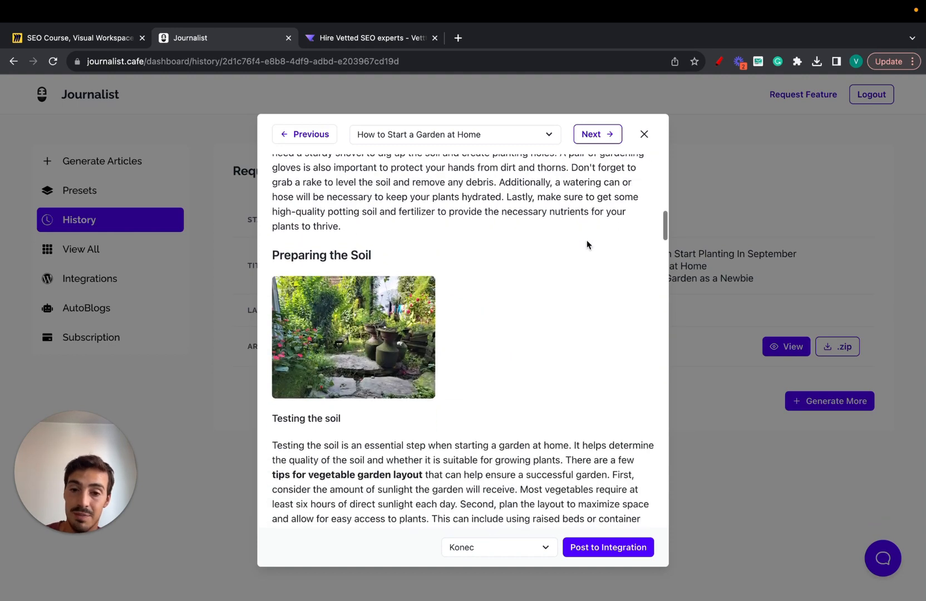
pyautogui.scroll(-3)
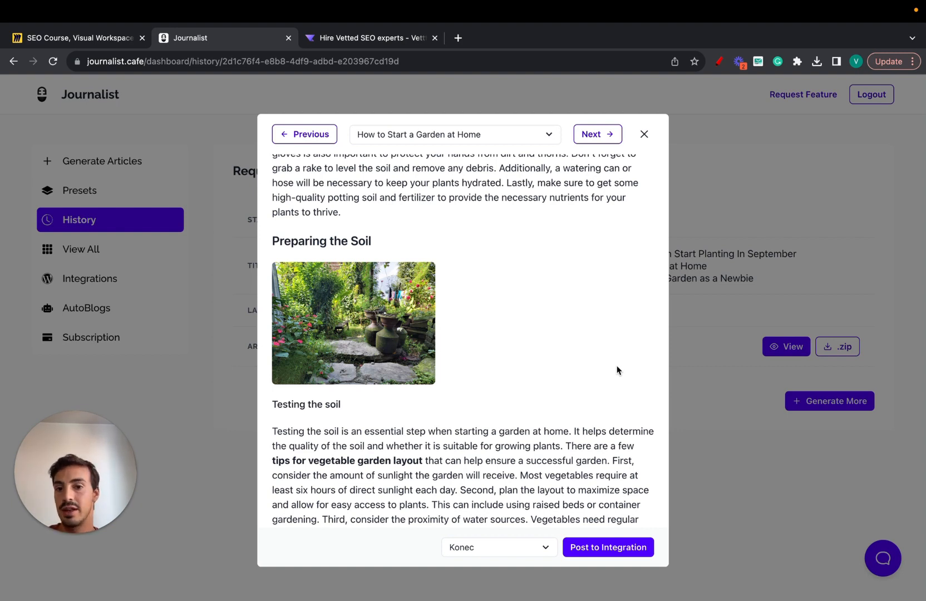
pyautogui.scroll(-3)
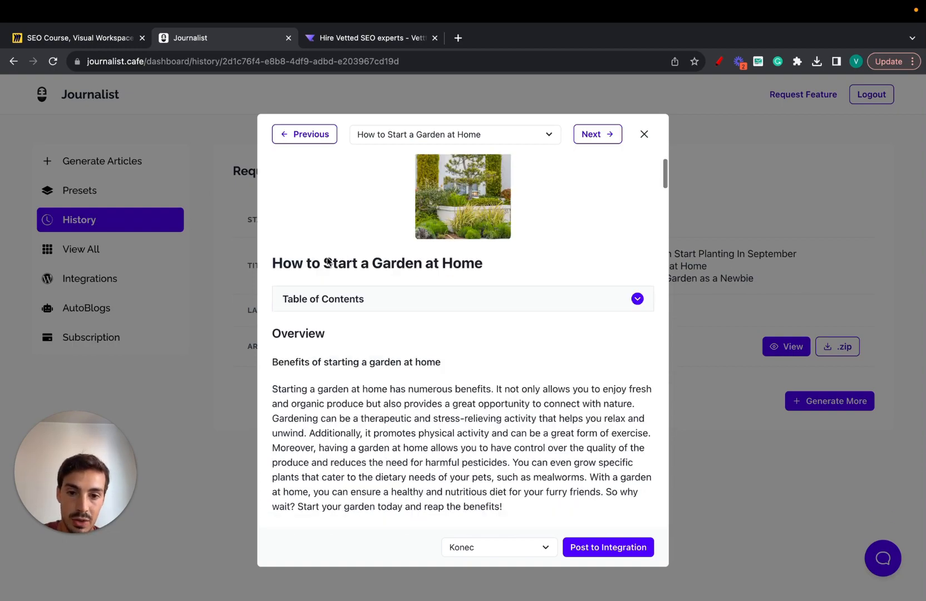
pyautogui.scroll(-3)
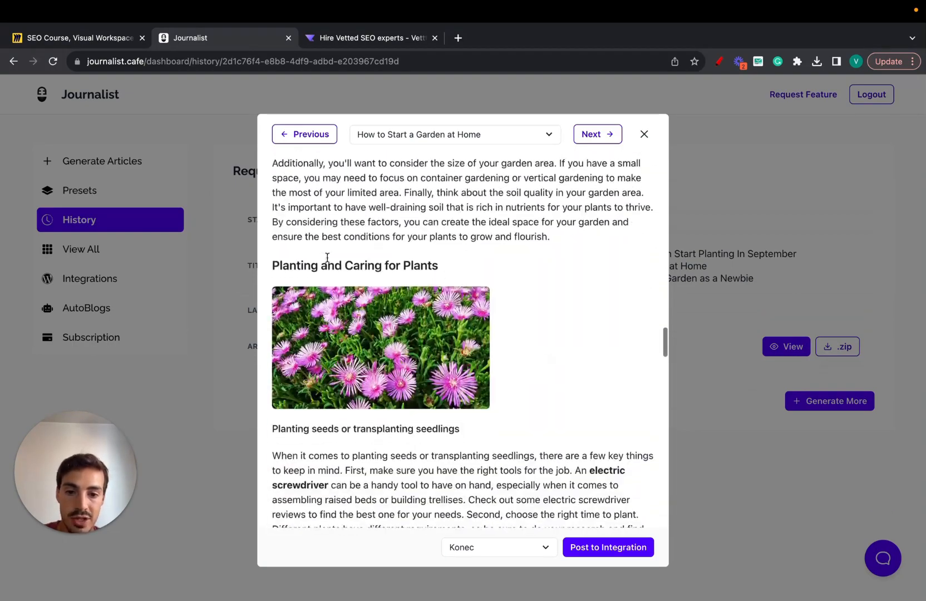
# Close the viewer and open the '12 Vegetables You Can Start Planting In September' request.
pyautogui.click(644, 134)
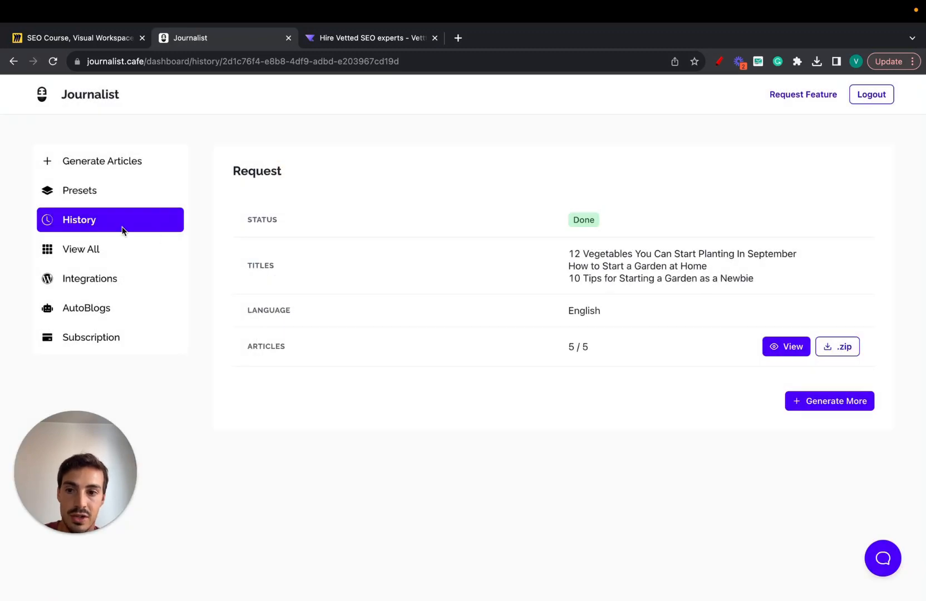
pyautogui.click(14, 62)
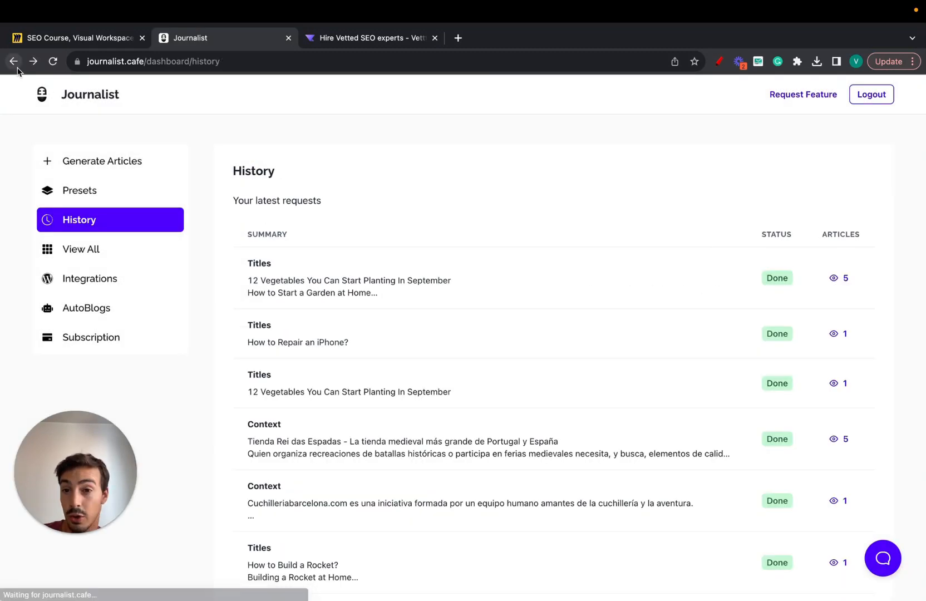
pyautogui.moveTo(824, 364)
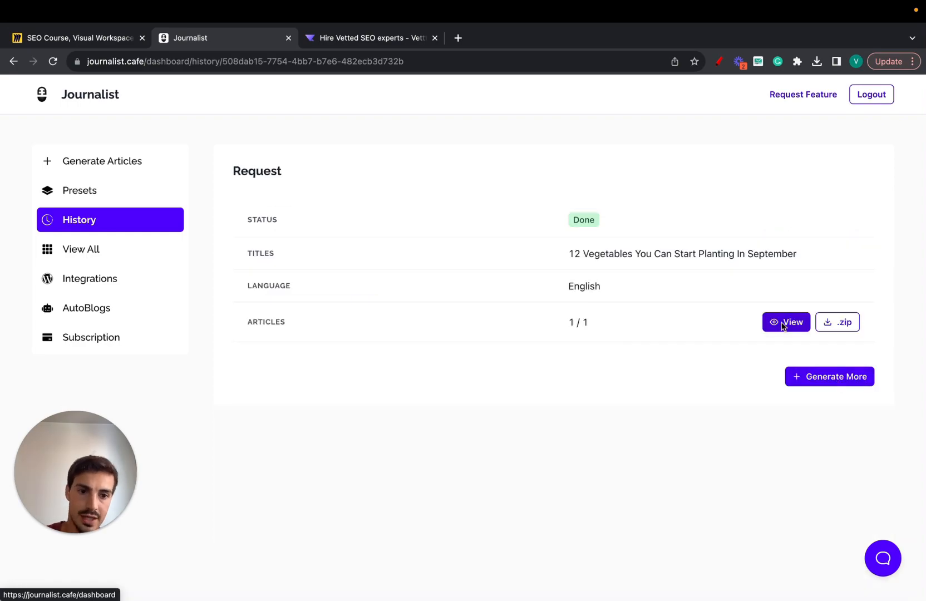
pyautogui.click(786, 322)
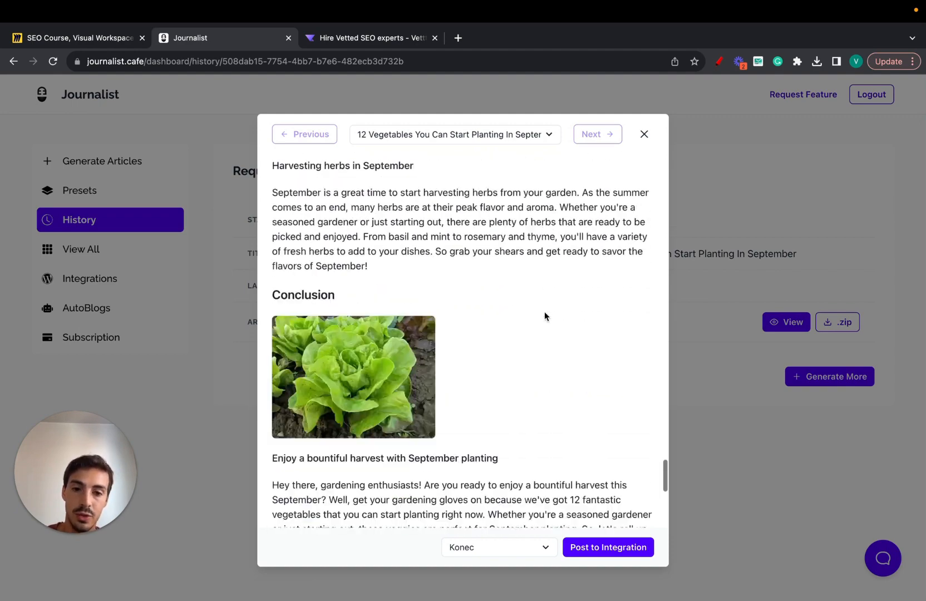
pyautogui.click(77, 38)
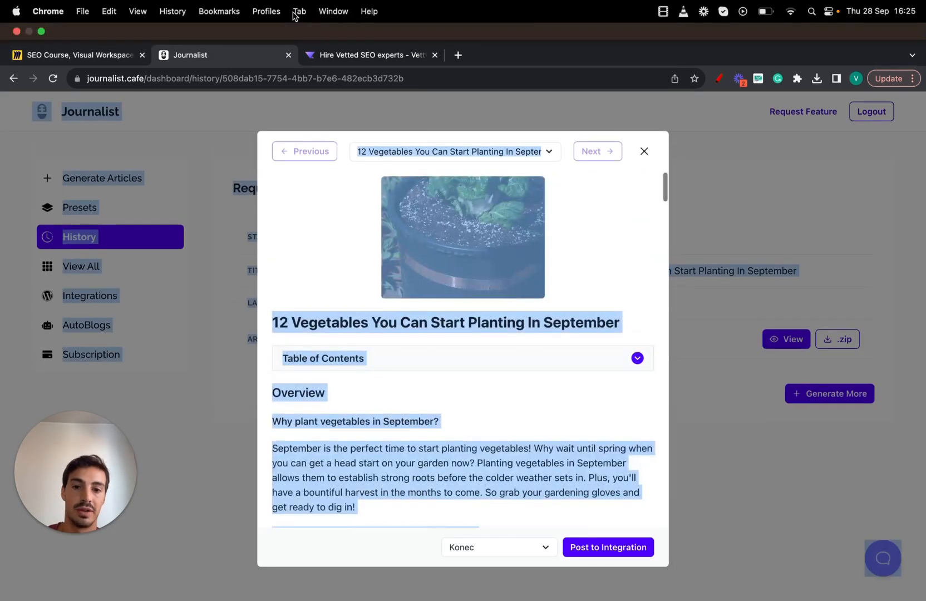
pyautogui.scroll(-3)
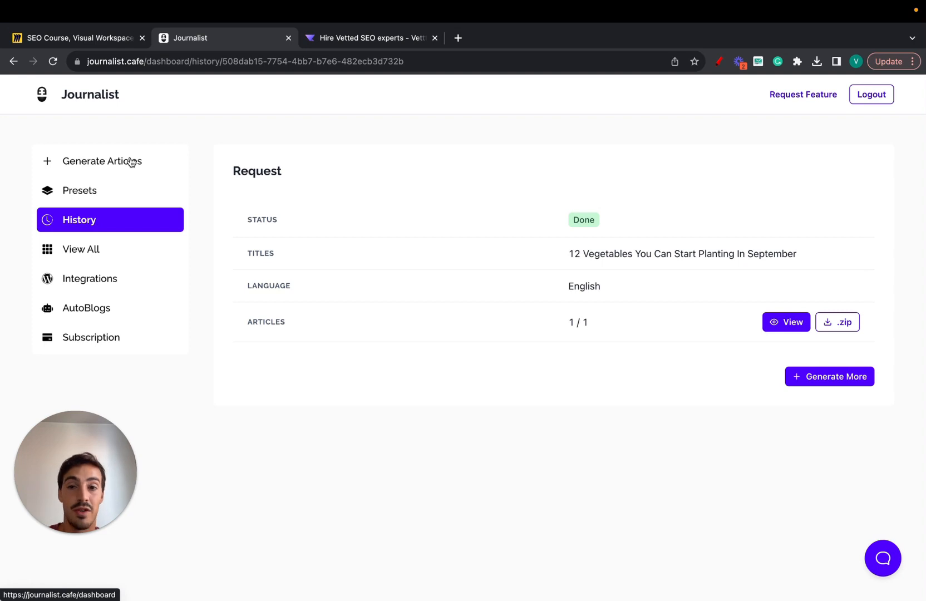
# On Generate Articles, compare Titles, Keywords and Advanced generation modes.
pyautogui.click(103, 160)
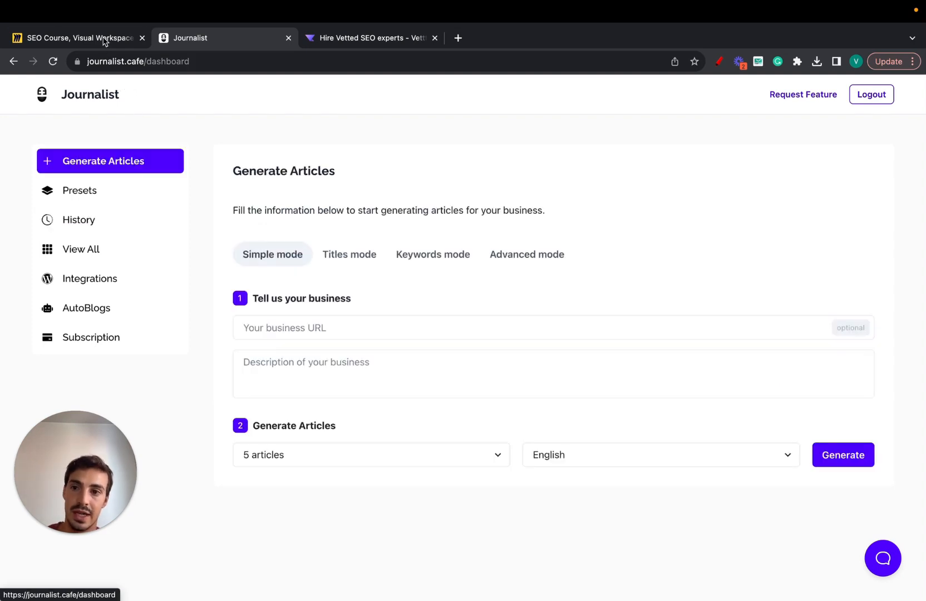
pyautogui.click(71, 37)
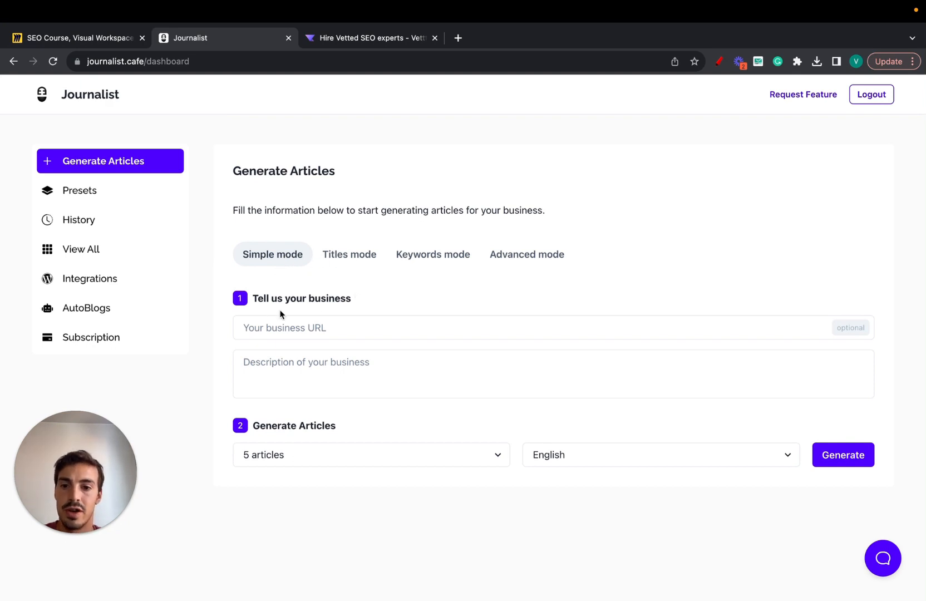
pyautogui.click(660, 455)
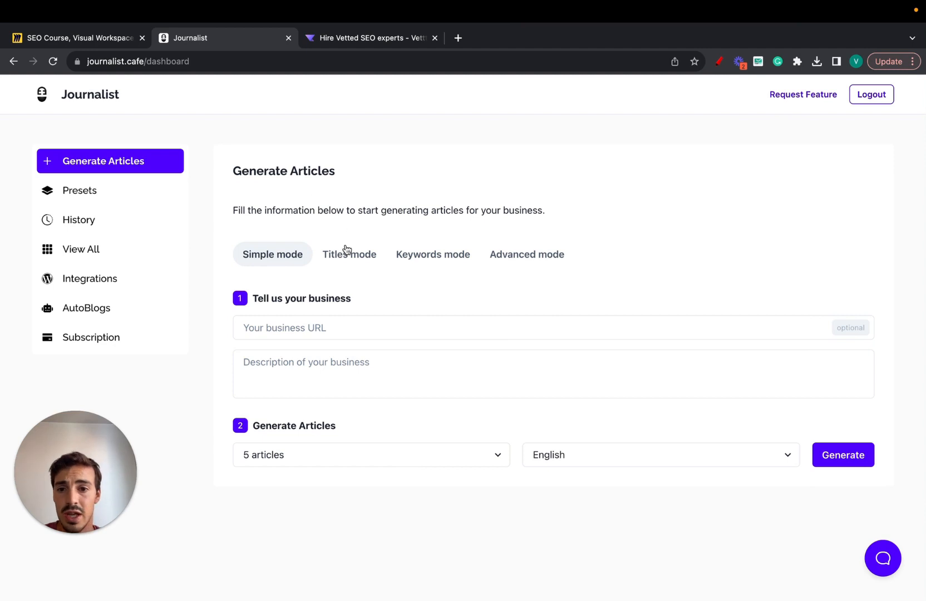
pyautogui.click(433, 254)
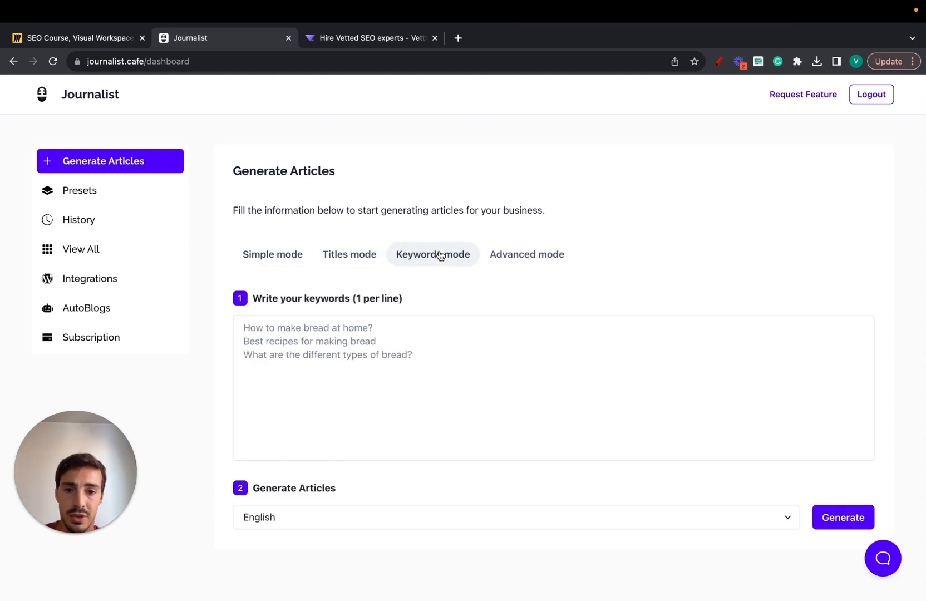
pyautogui.click(525, 254)
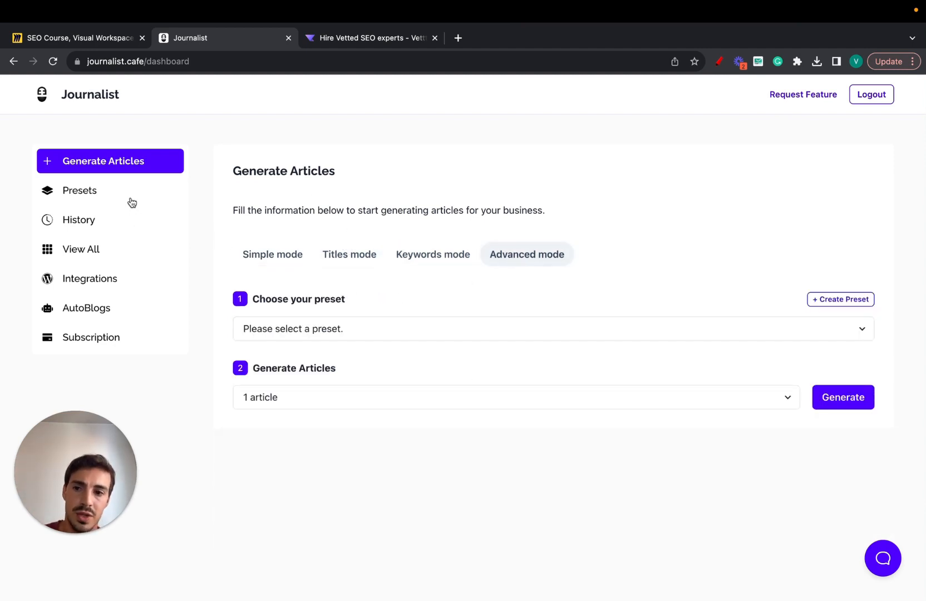
# Edit 'My test preset for videos': expand Images and Structure, set headings to Custom, expand Base.
pyautogui.click(80, 190)
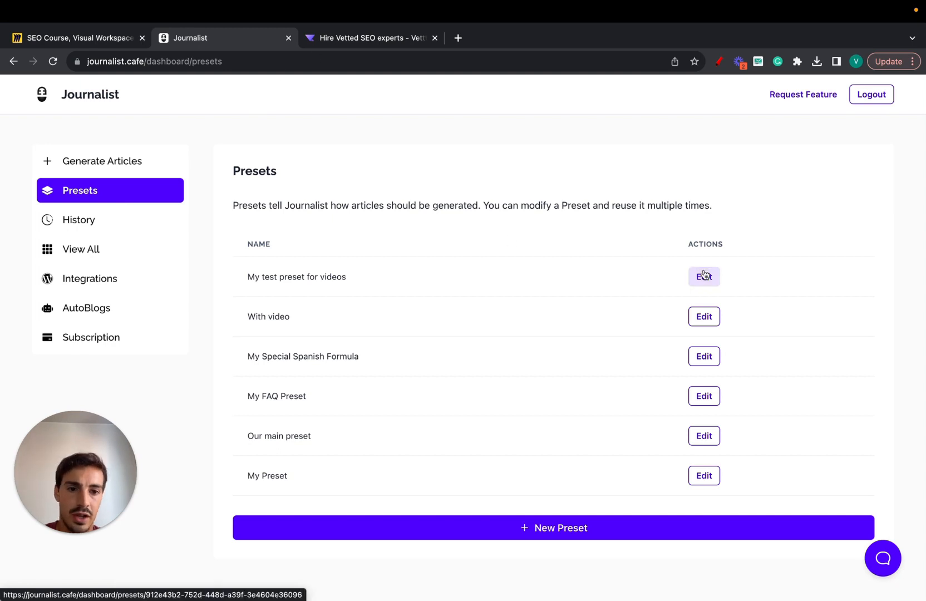
pyautogui.click(703, 277)
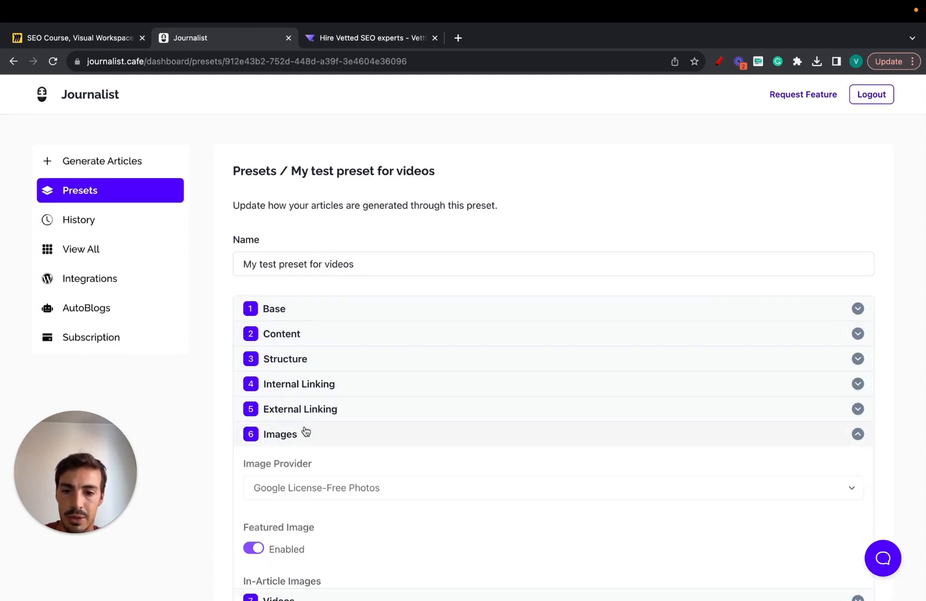
pyautogui.click(553, 488)
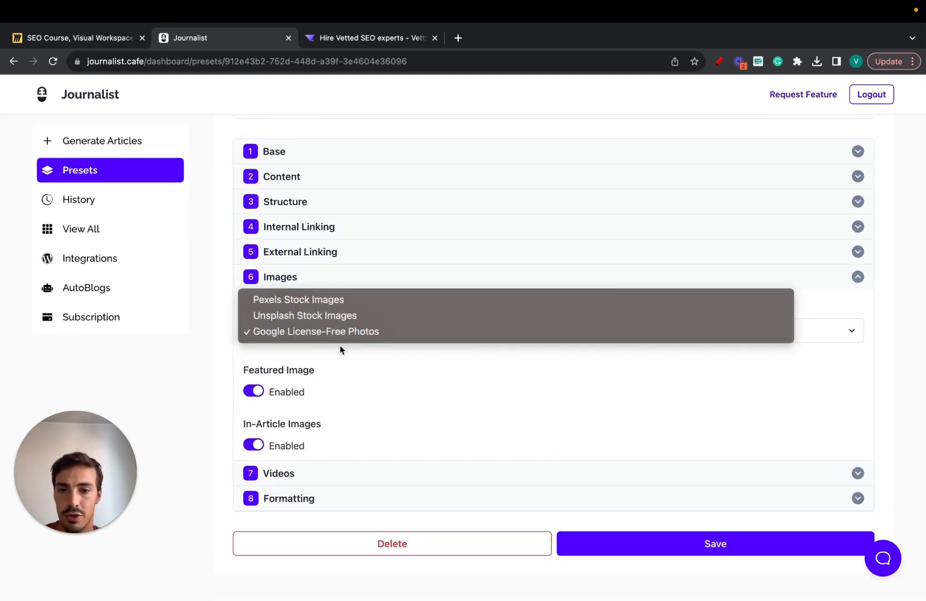
pyautogui.click(300, 252)
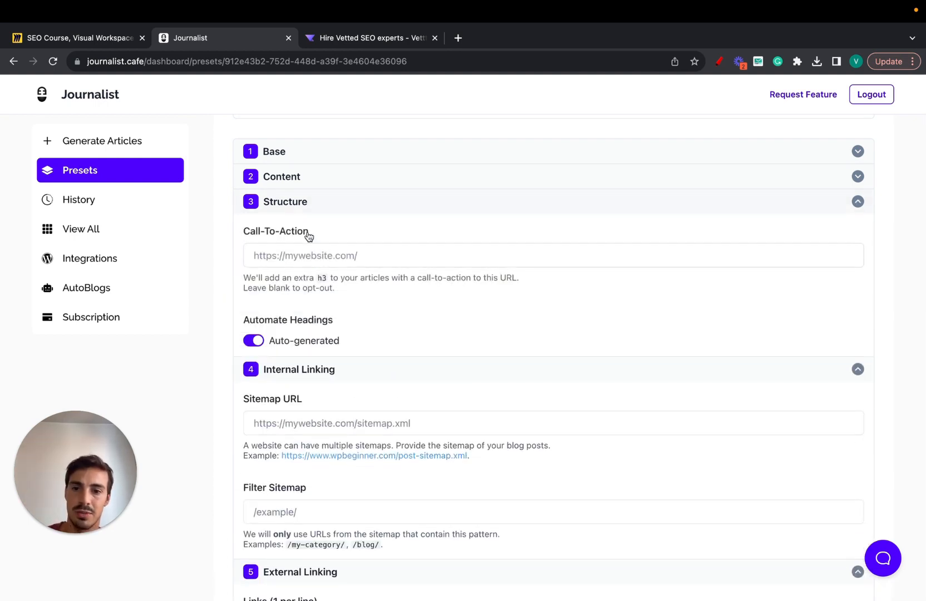
pyautogui.click(253, 340)
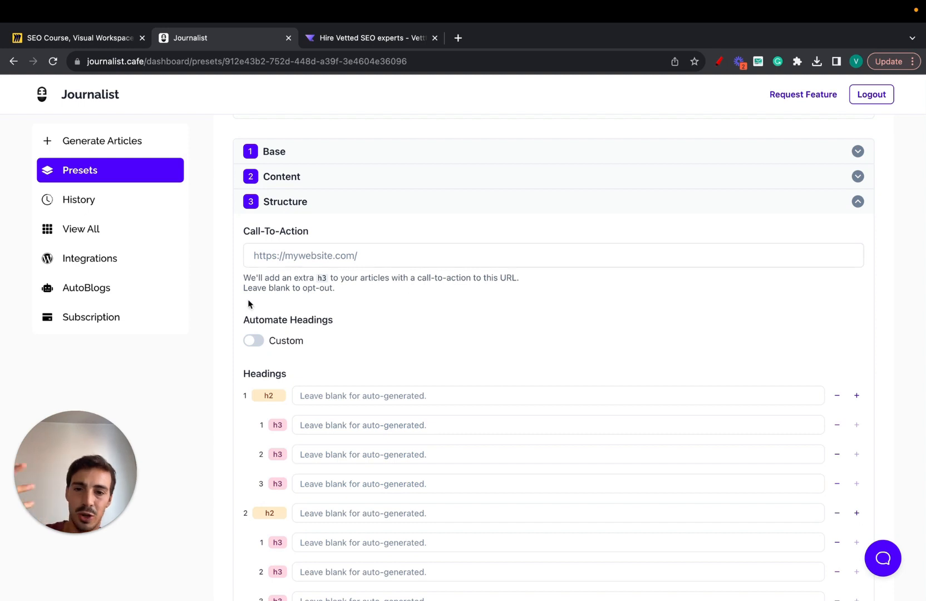
pyautogui.click(281, 176)
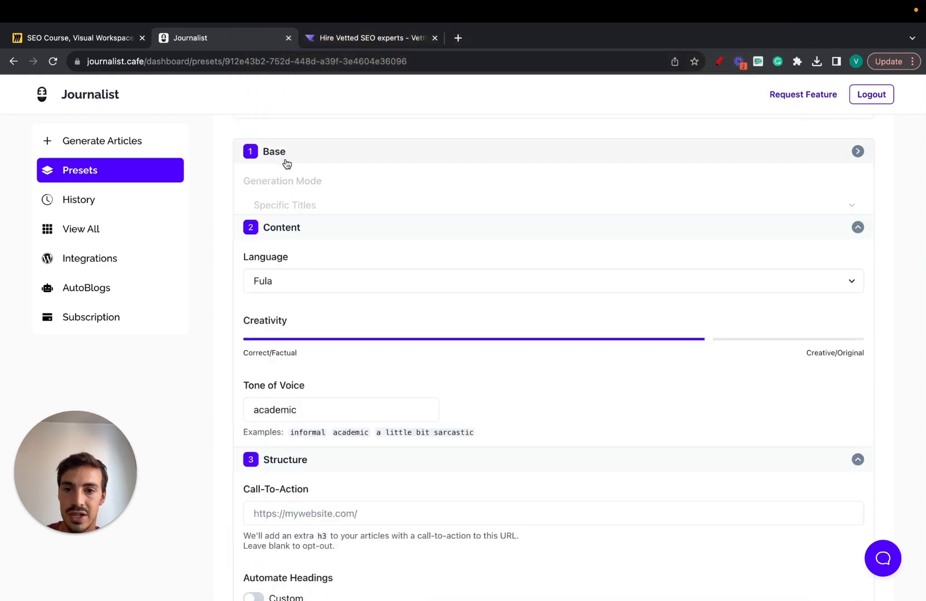
pyautogui.scroll(-3)
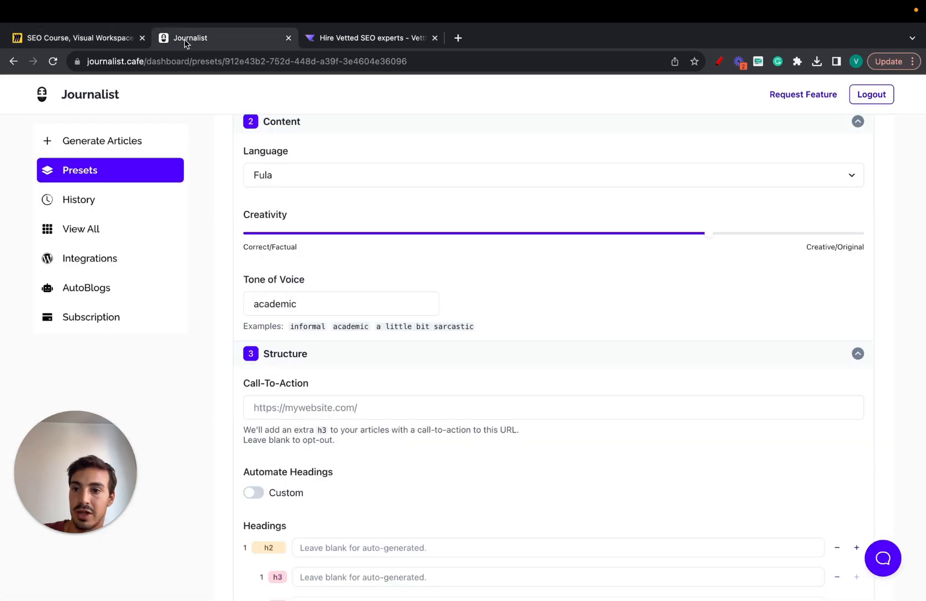
pyautogui.moveTo(535, 165)
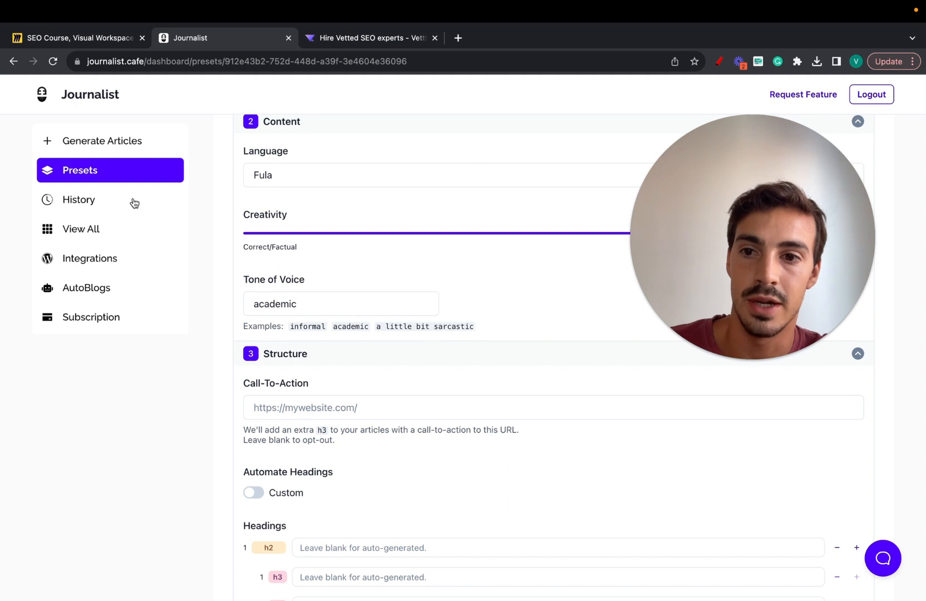
# From History, open the '12 Vegetables You Can Start Planting In September' request and read through its article.
pyautogui.click(78, 200)
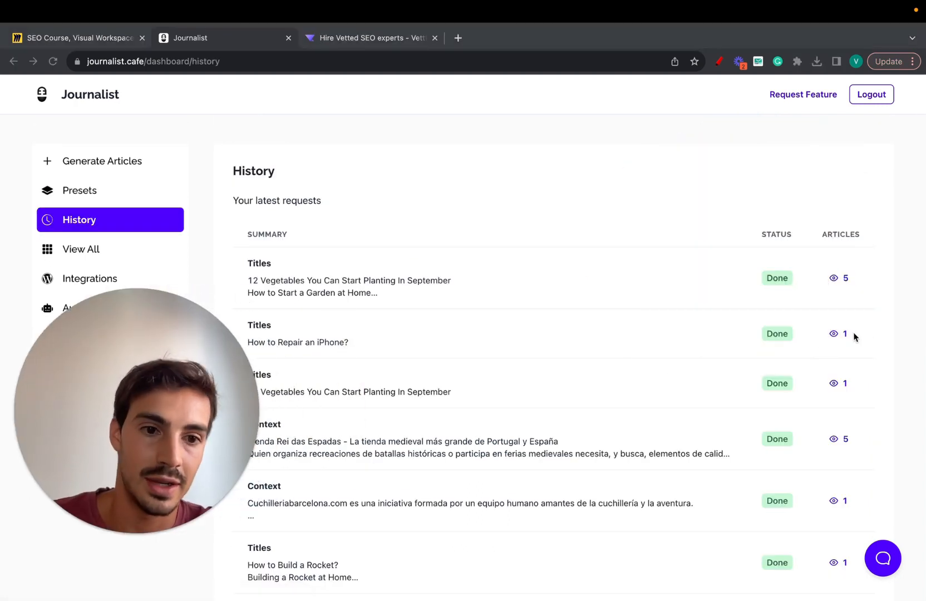
pyautogui.click(348, 287)
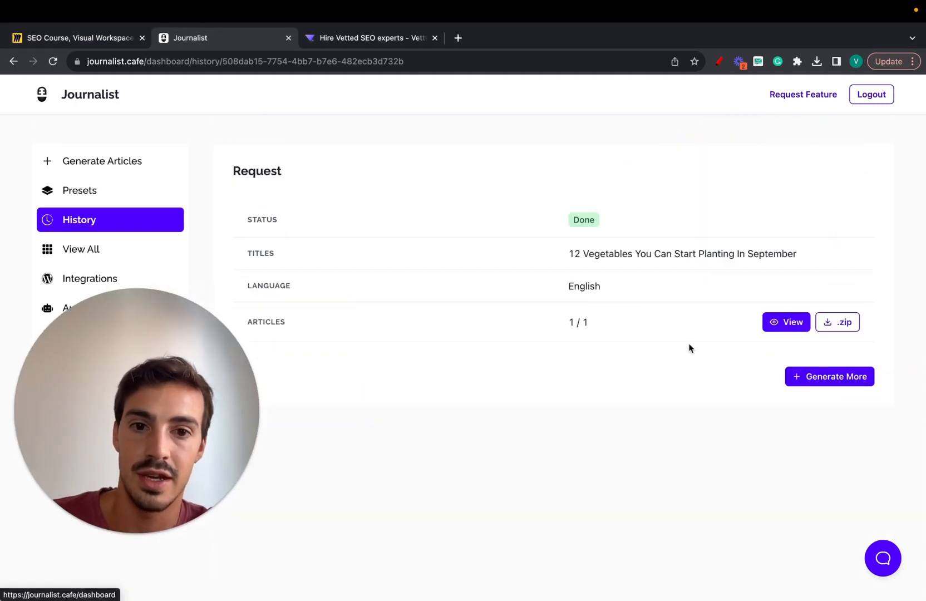
pyautogui.click(786, 321)
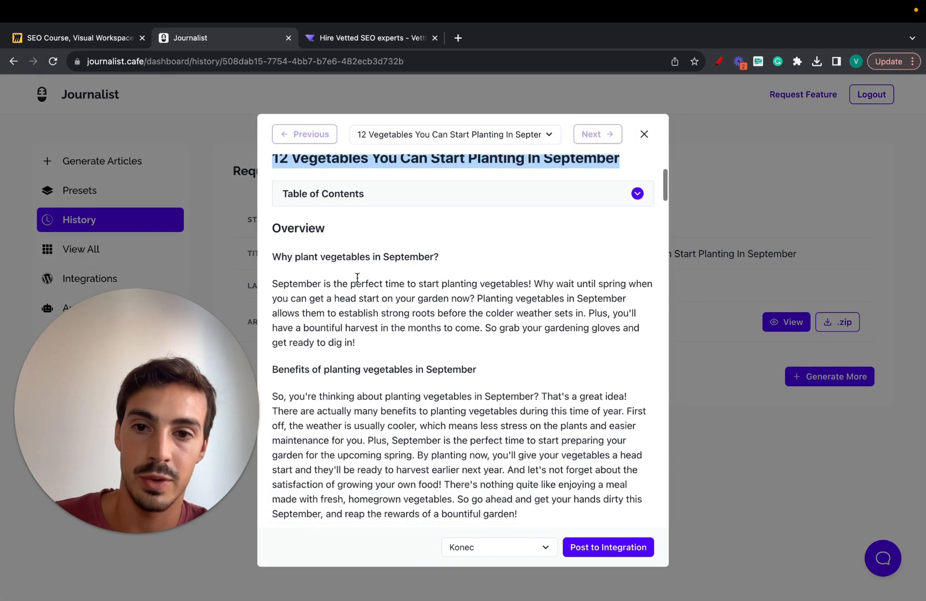
pyautogui.scroll(-3)
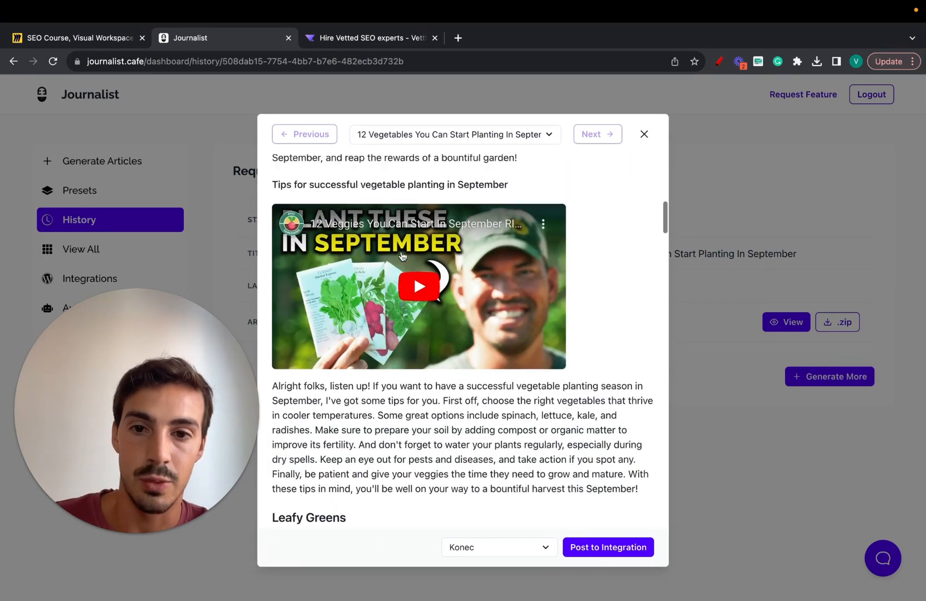
pyautogui.scroll(-3)
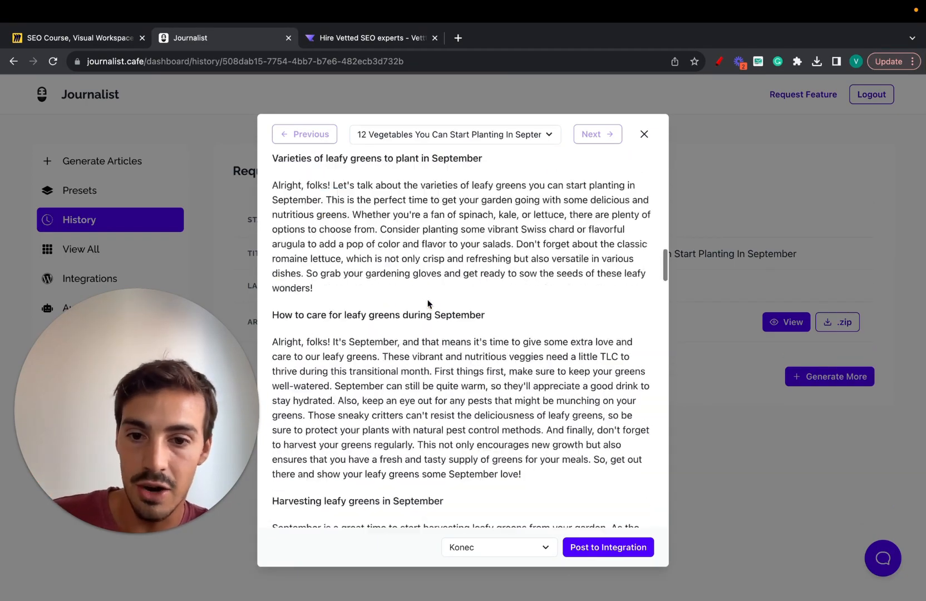
pyautogui.click(644, 135)
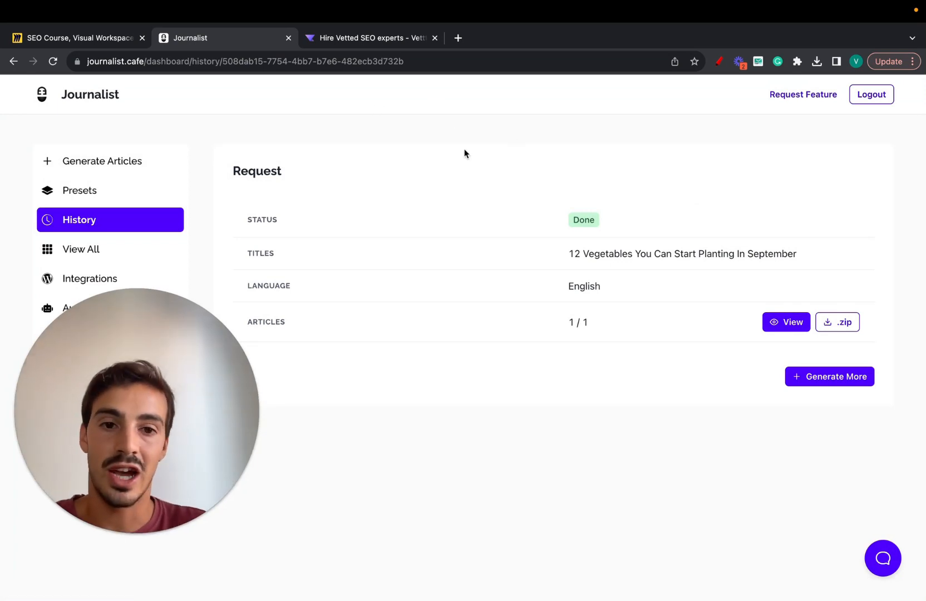
# Preview the September vegetables article twice more, then return to the Simple-mode Generate Articles form.
pyautogui.click(787, 322)
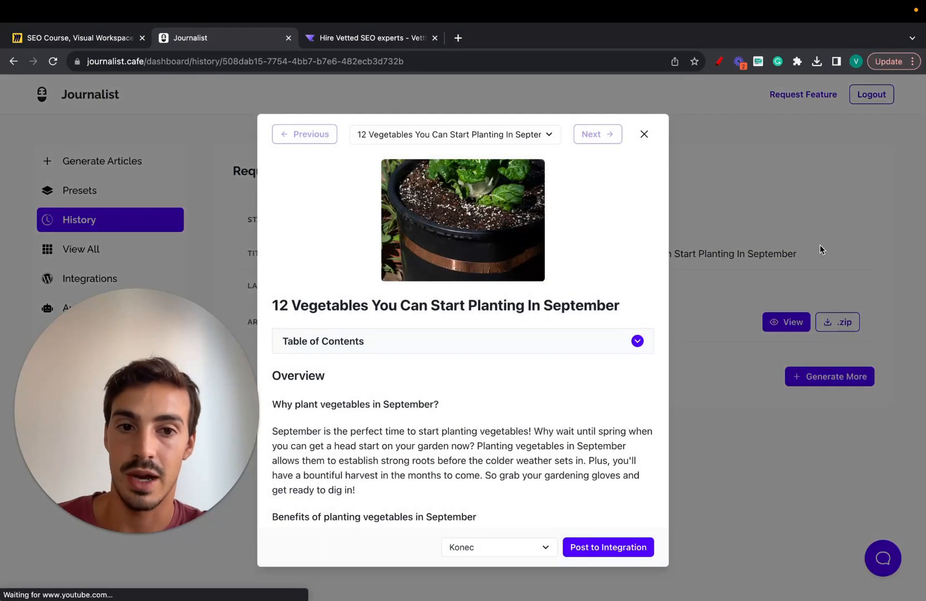
pyautogui.click(643, 134)
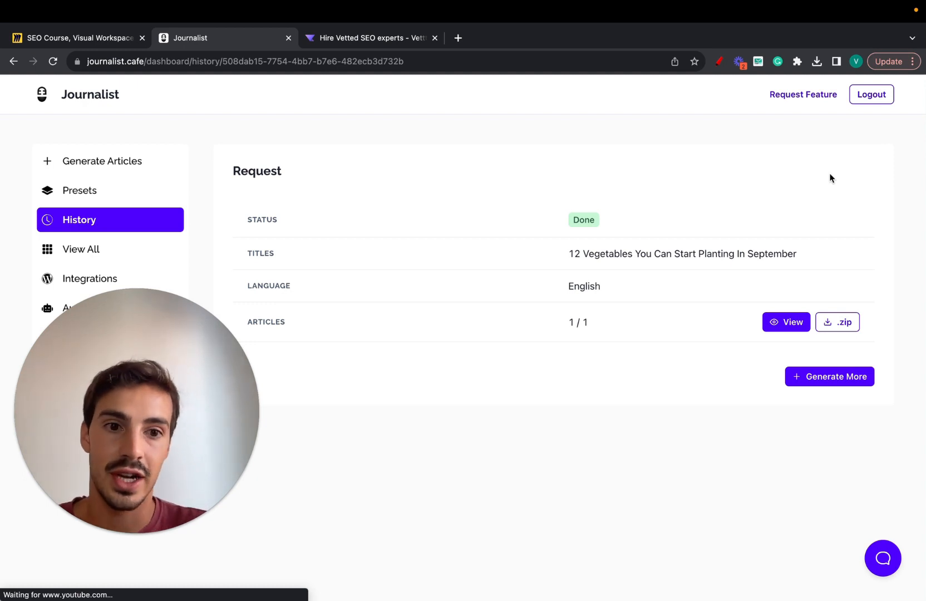
pyautogui.moveTo(470, 255)
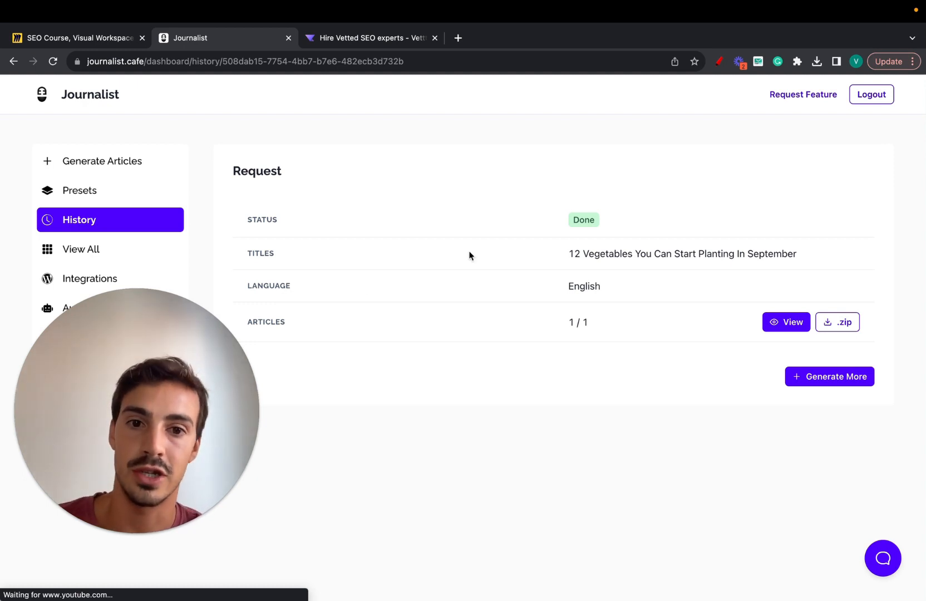
pyautogui.moveTo(530, 357)
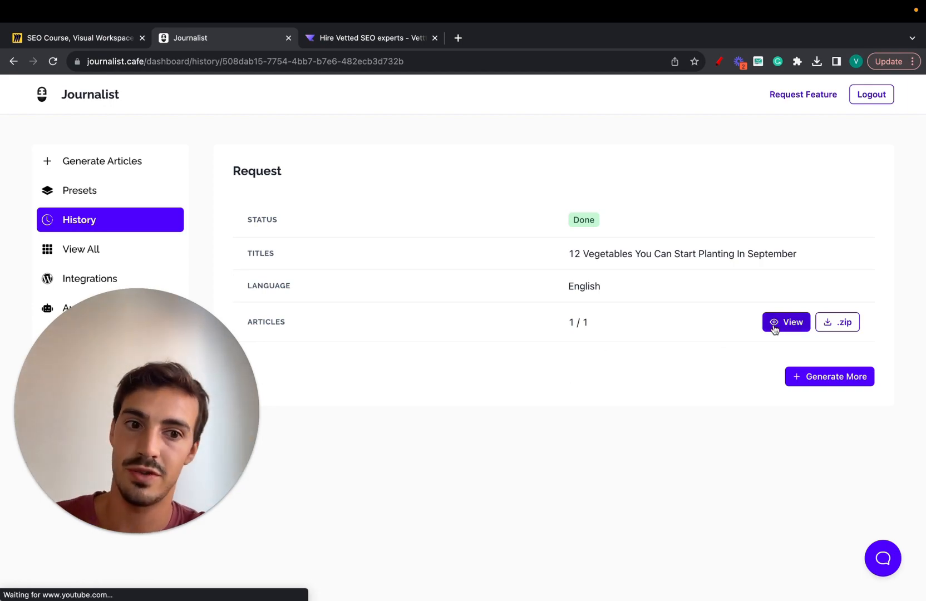
pyautogui.click(786, 321)
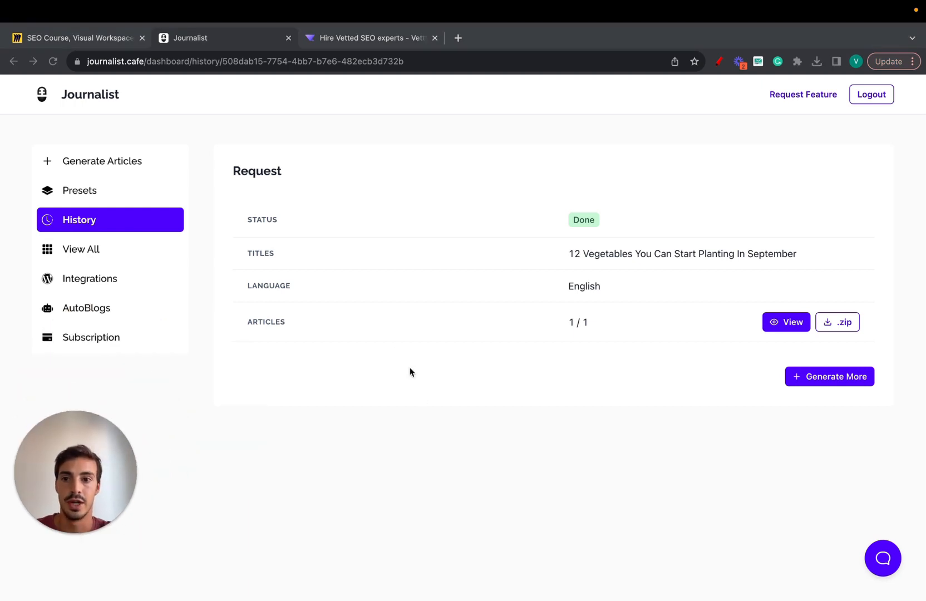
pyautogui.moveTo(120, 110)
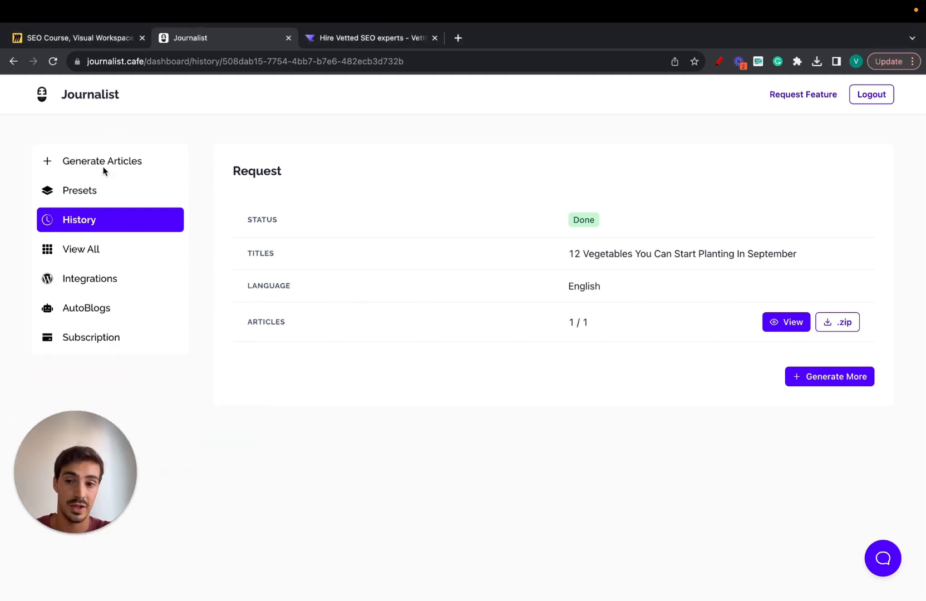
pyautogui.click(102, 161)
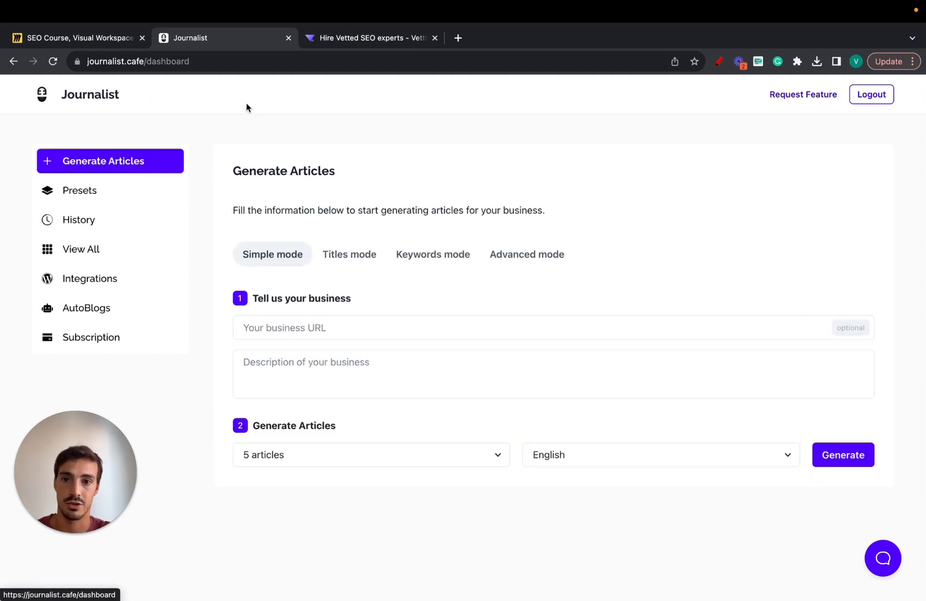